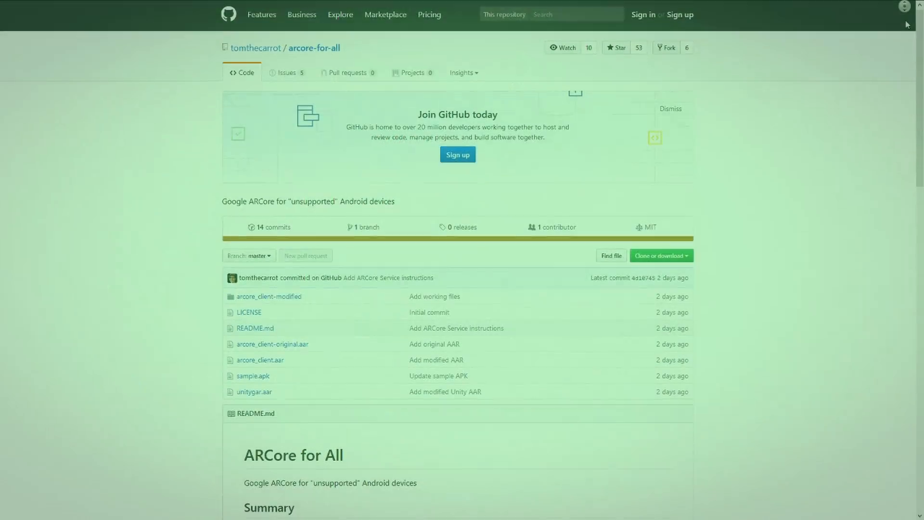
Scroll the arcore-for-all README down to its Android Build Instructions section.
scroll("down", 3)
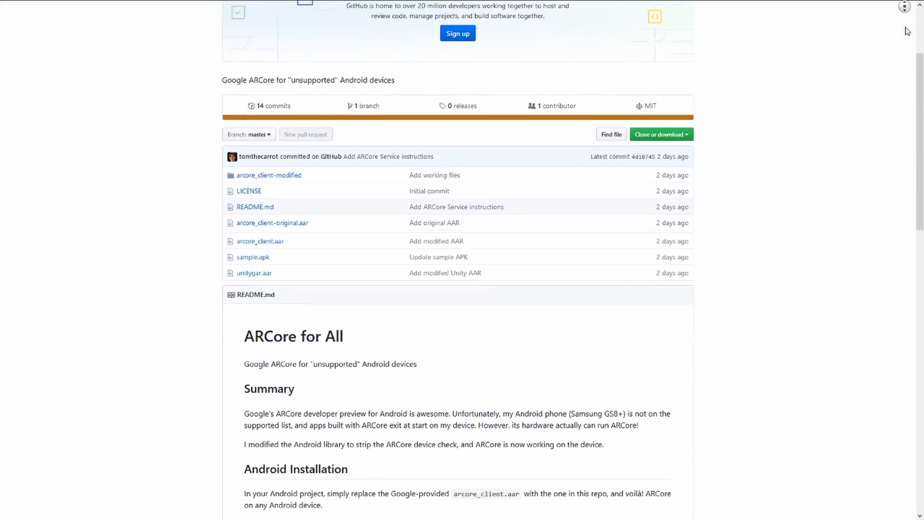
scroll("down", 3)
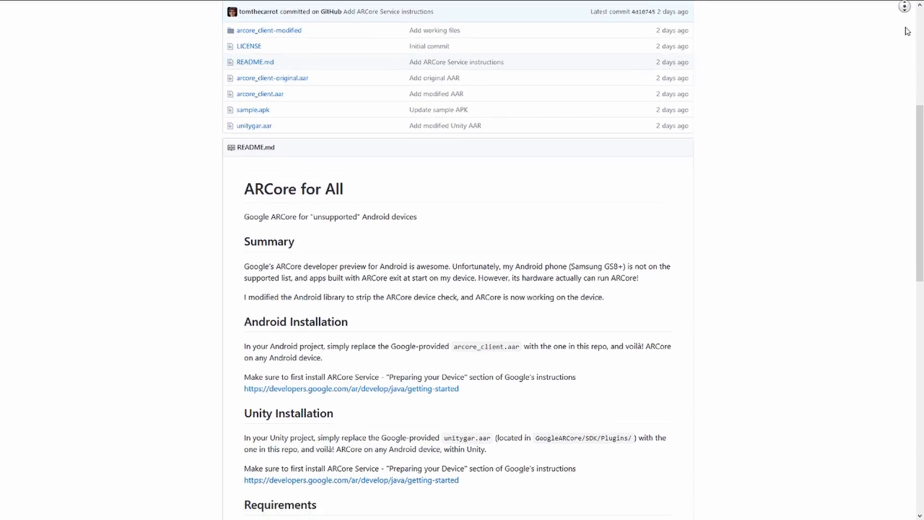
scroll("down", 3)
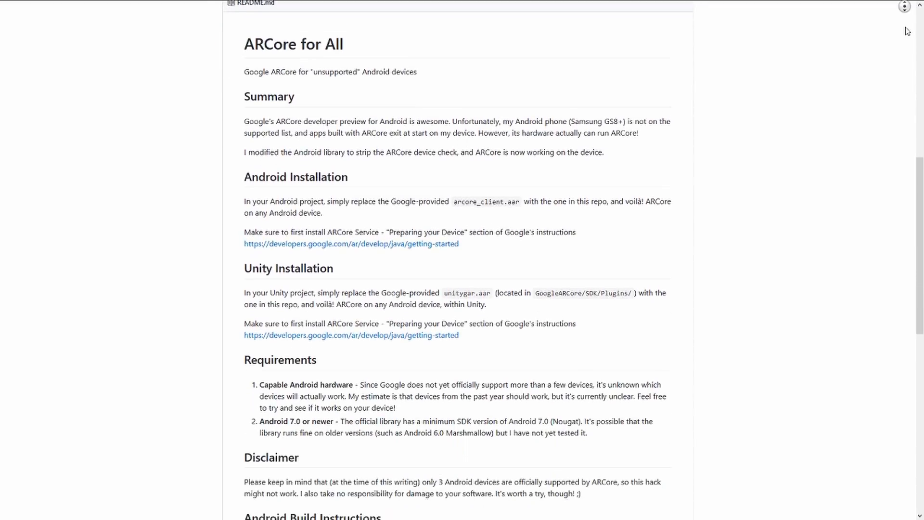
scroll("down", 3)
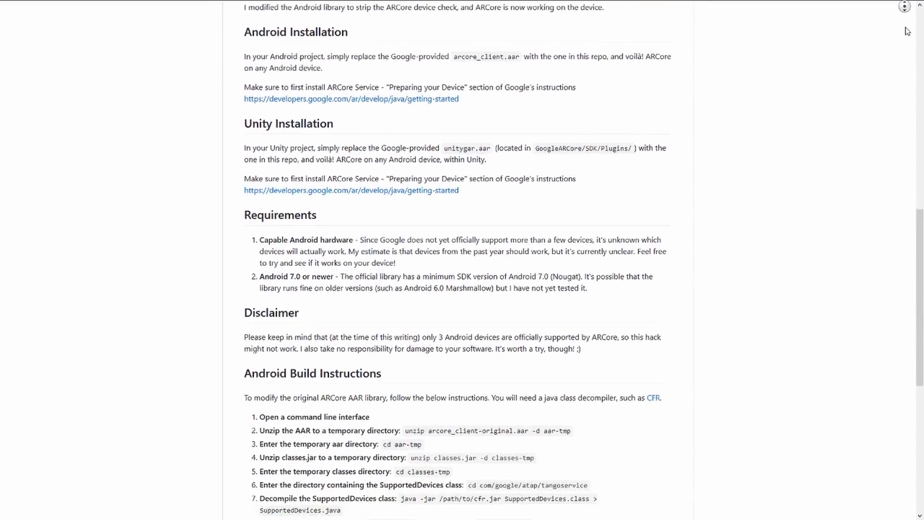
scroll("down", 3)
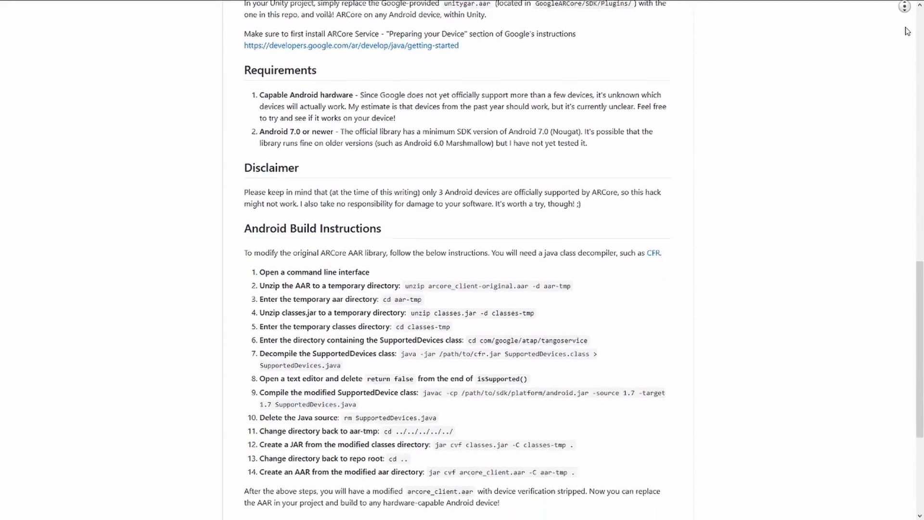
scroll("down", 3)
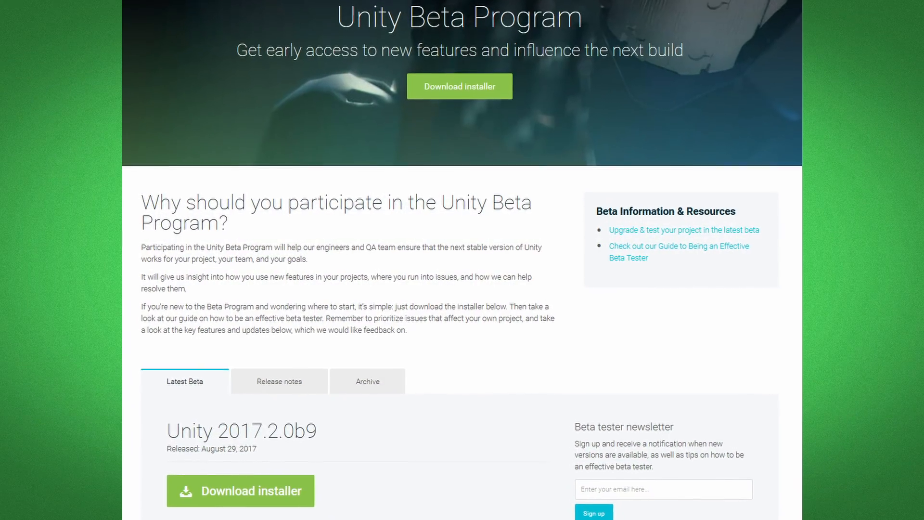
Scroll the Android SDK/NDK setup manual to the USB debugging and Connect device sections.
scroll("down", 3)
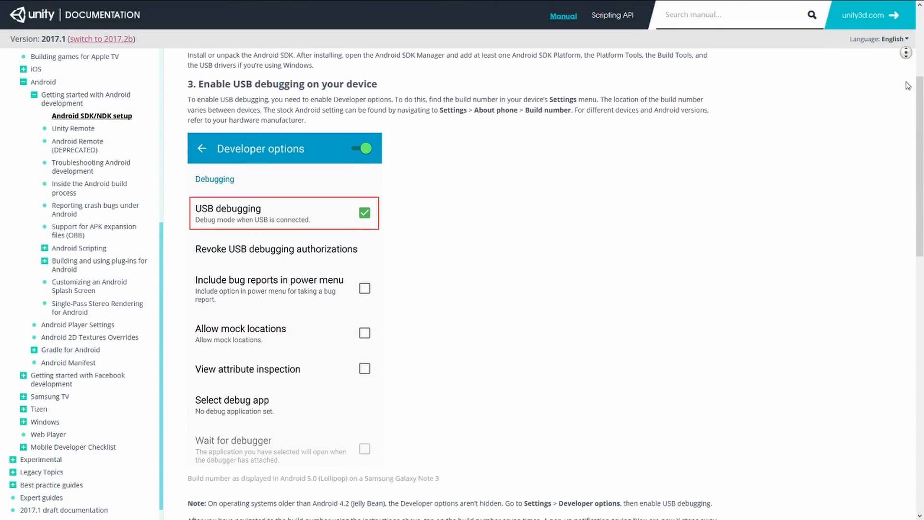
scroll("down", 3)
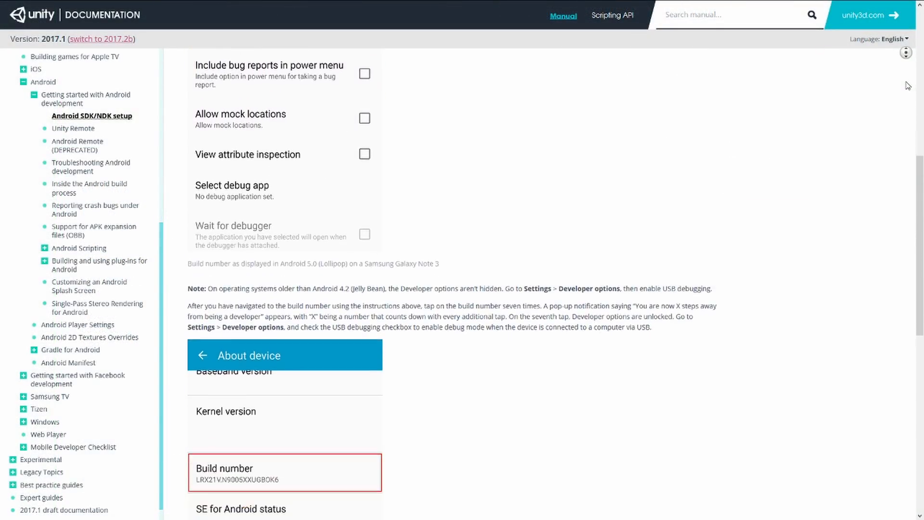
scroll("down", 3)
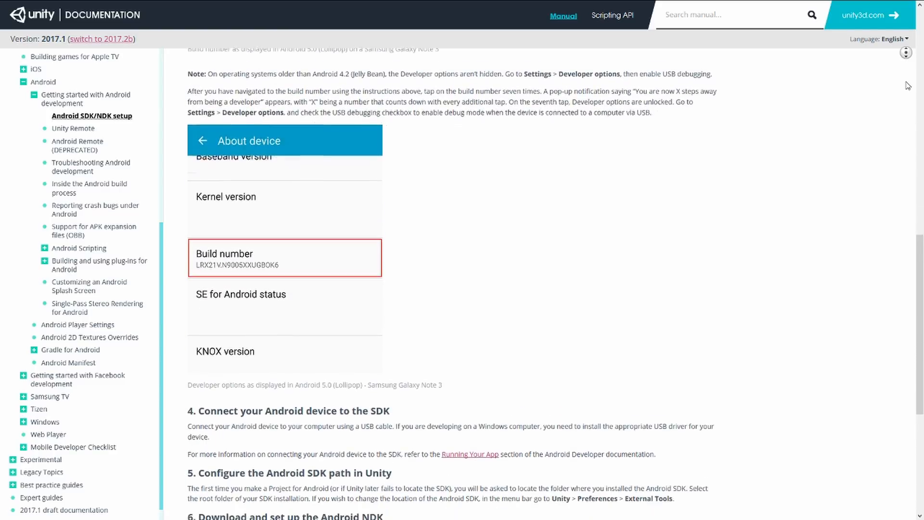
scroll("down", 3)
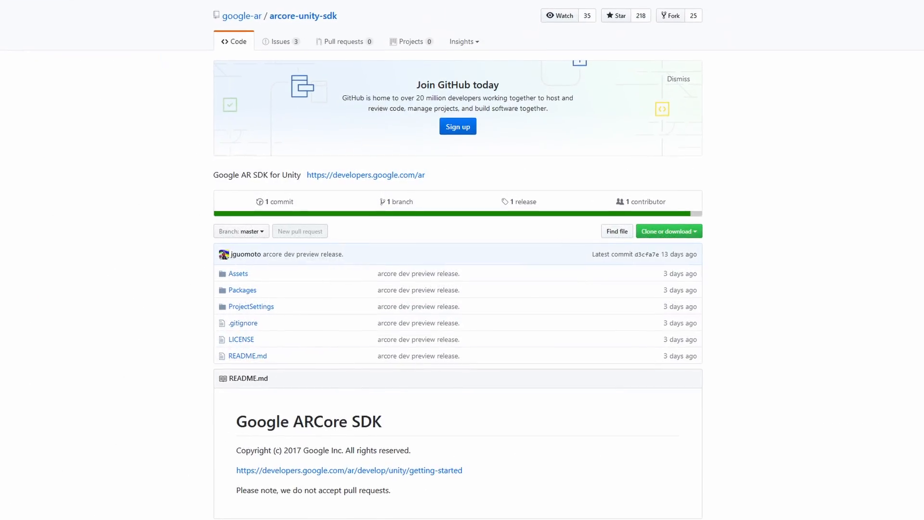
Scroll the arcore-unity-sdk repo and the FusedVR ARCore-Shooting-Star repository page.
scroll("down", 3)
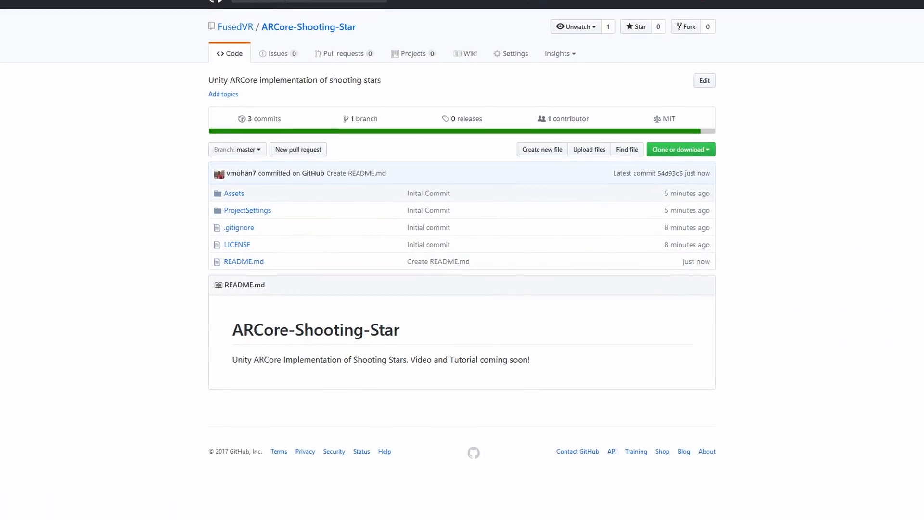
scroll("down", 3)
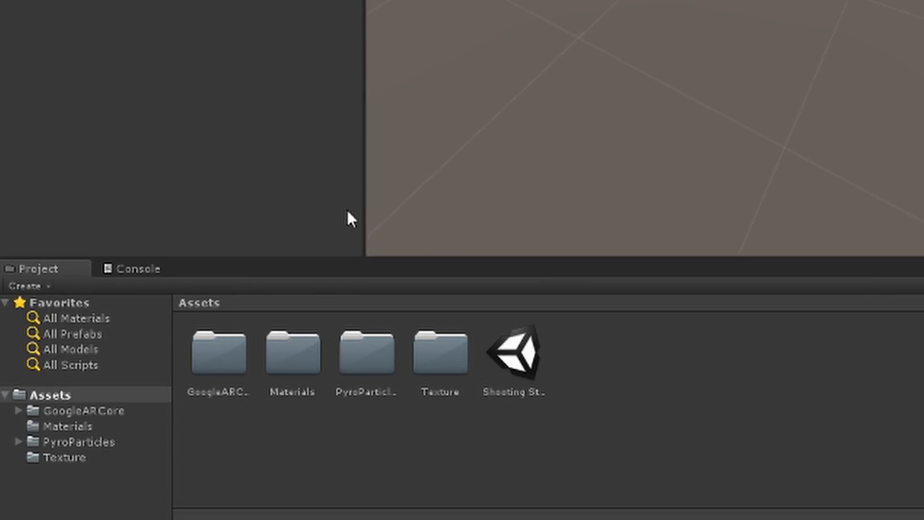
mouse_move(254, 293)
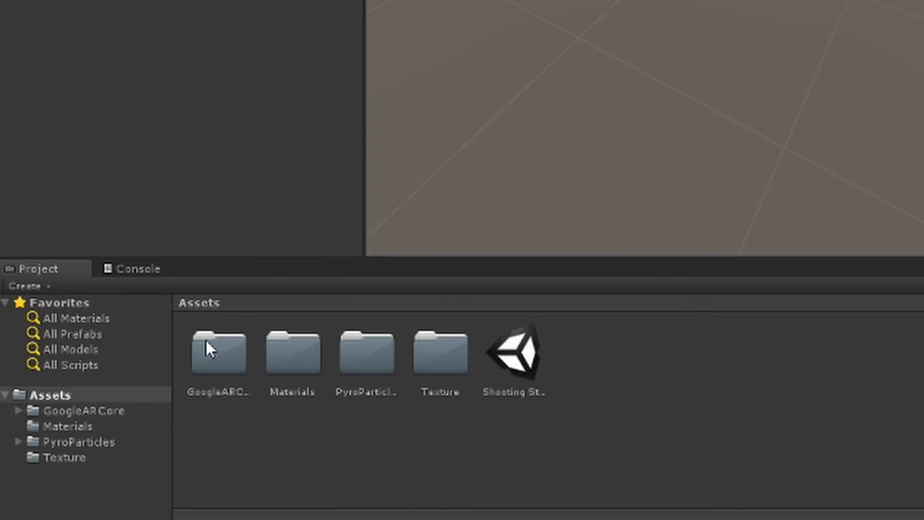
Browse into GoogleARCore > HelloARExample > Scenes in the Project panel.
double_click(220, 352)
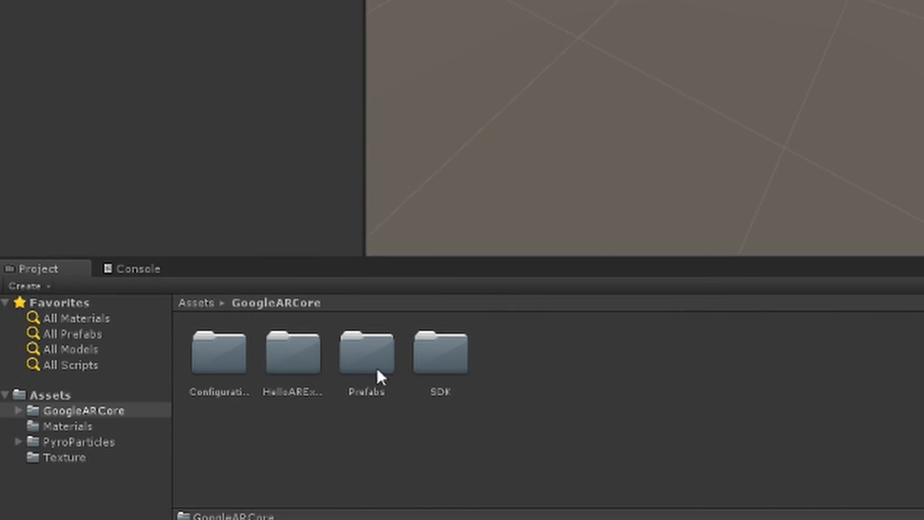
double_click(293, 353)
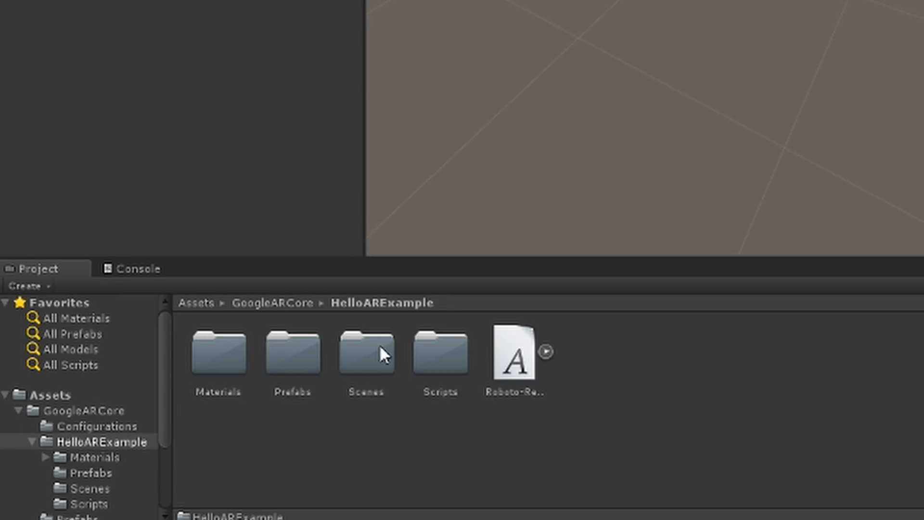
double_click(365, 352)
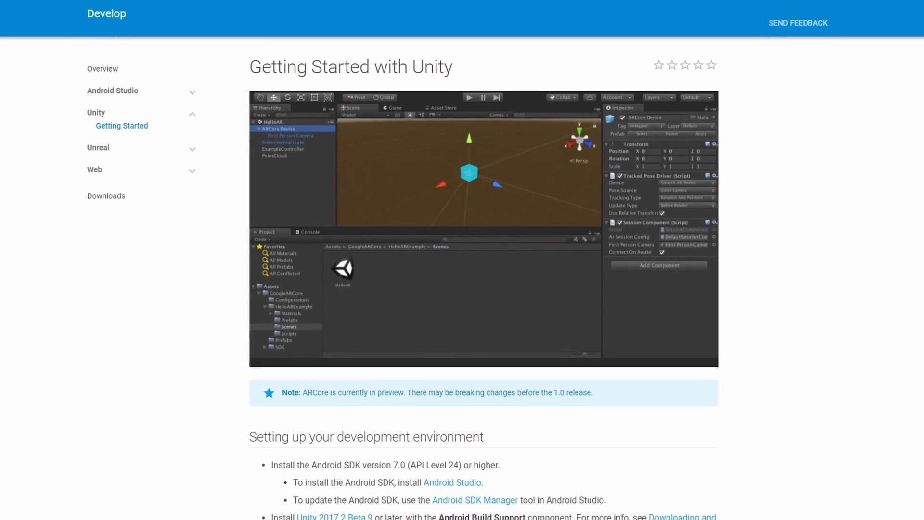
Scroll the Getting Started with Unity guide to Setting up your development environment.
scroll("down", 3)
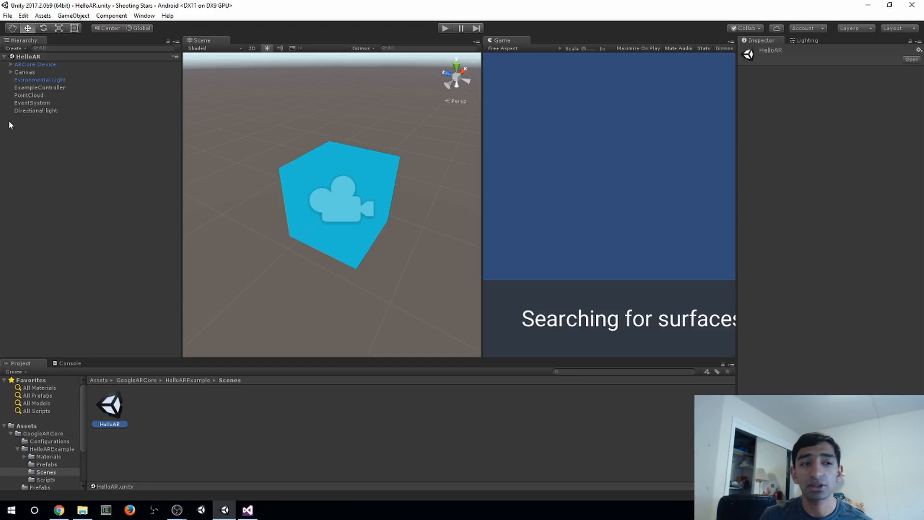
Expand ARCore Device and review First Person Camera and Canvas in the Inspector.
left_click(35, 64)
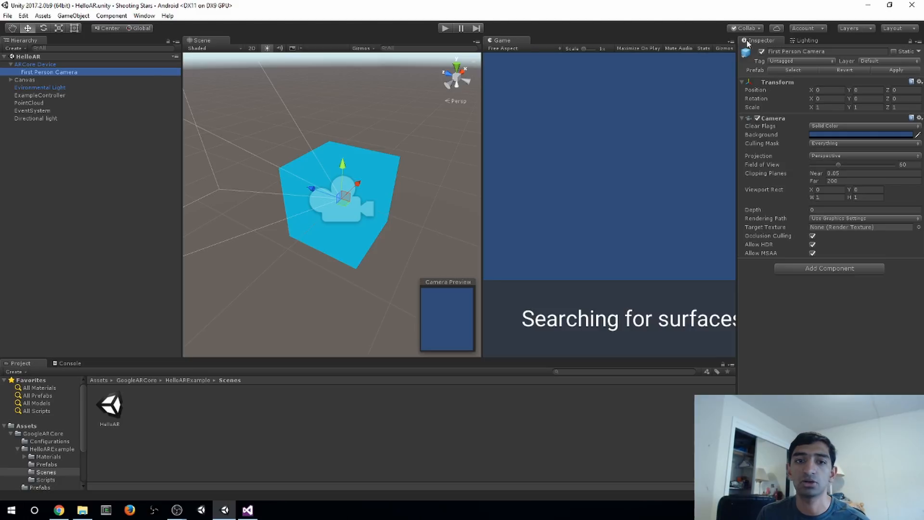
left_click(25, 80)
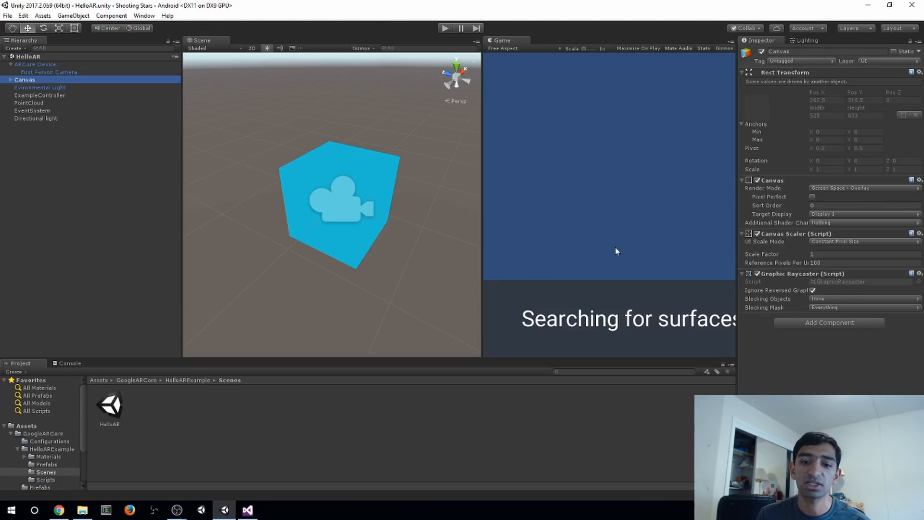
mouse_move(660, 345)
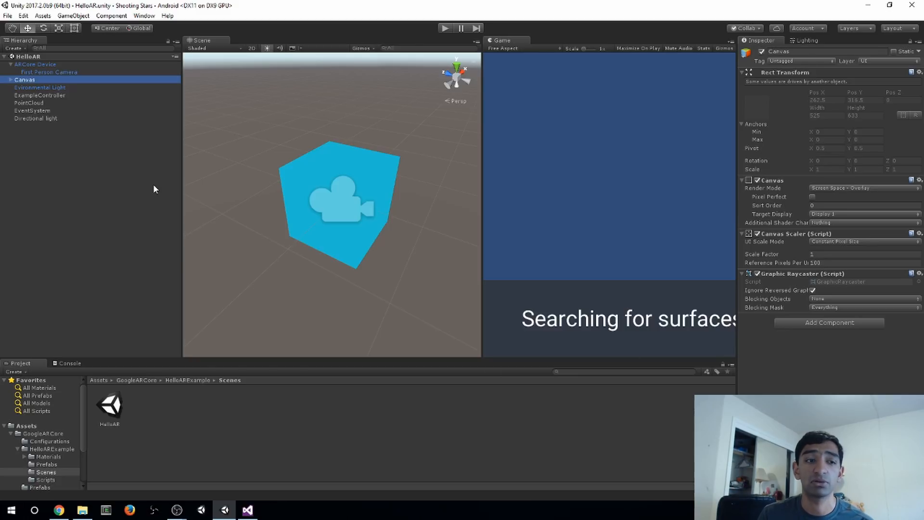
left_click(40, 88)
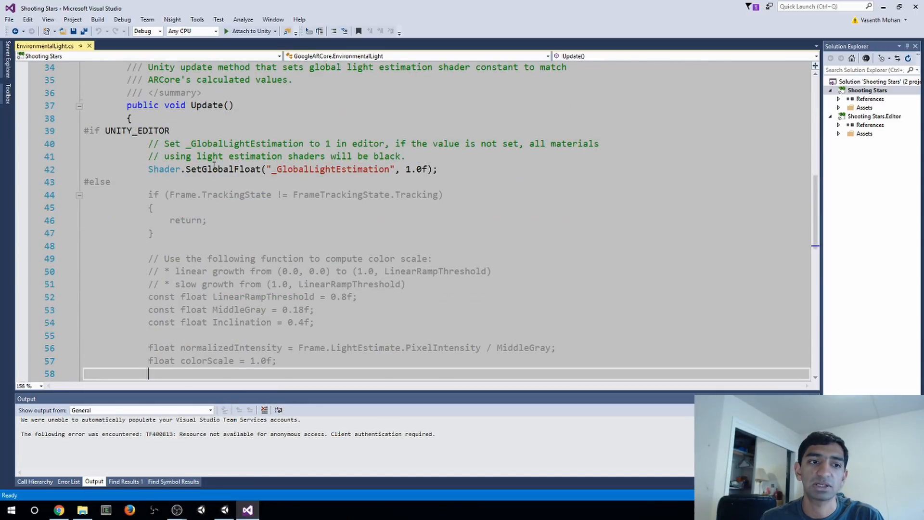
mouse_move(241, 170)
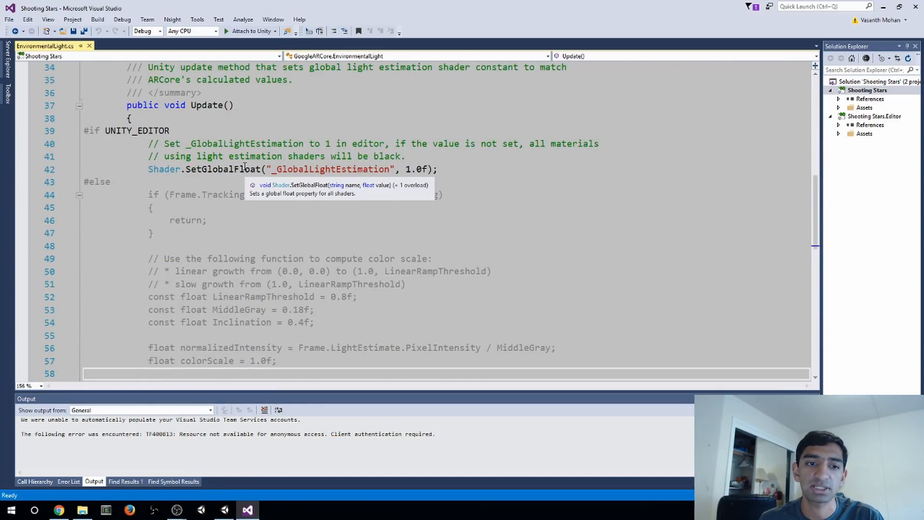
mouse_move(498, 196)
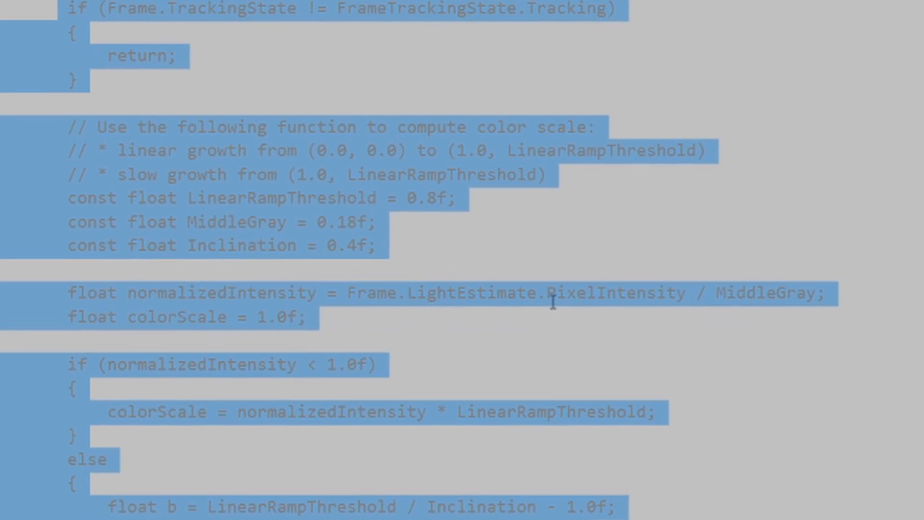
mouse_move(613, 217)
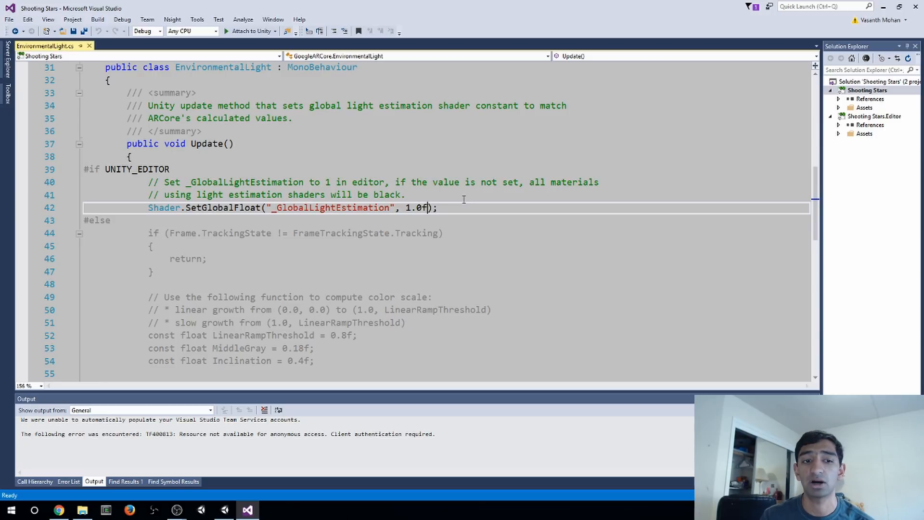
mouse_move(473, 207)
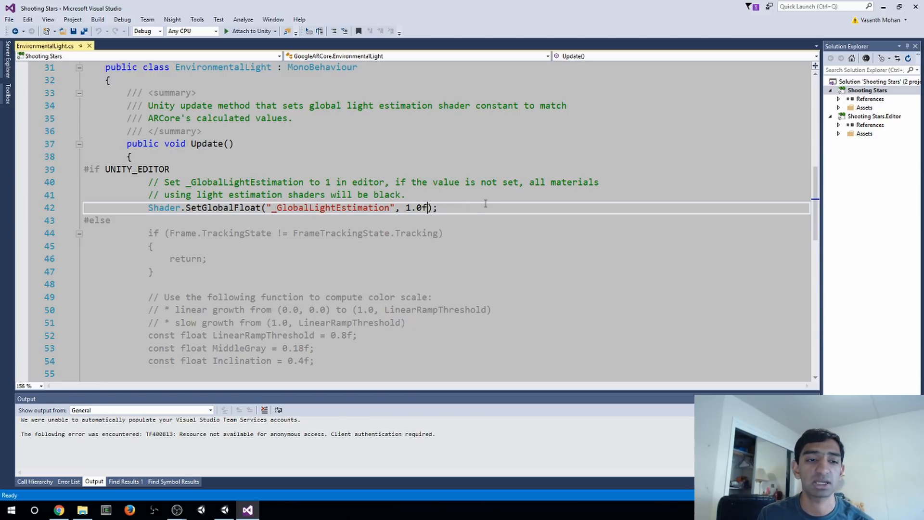
left_click_drag(184, 208, 436, 208)
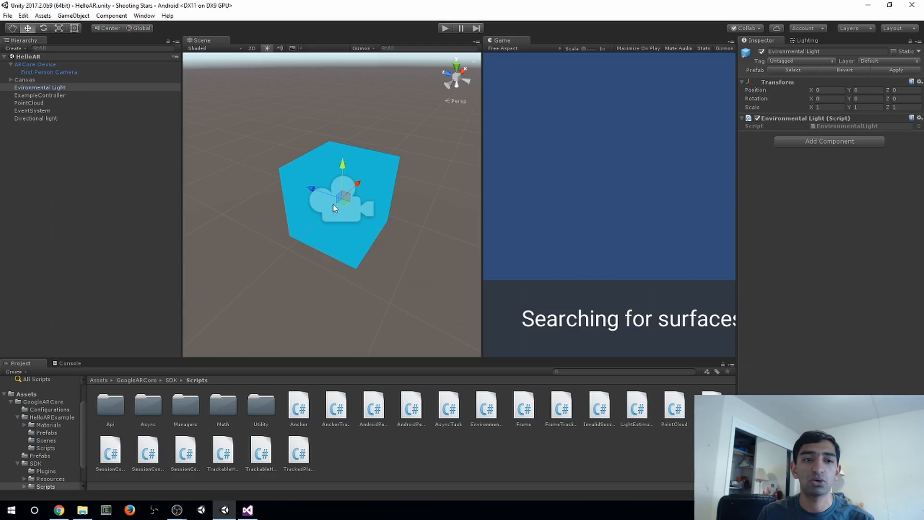
left_click(39, 95)
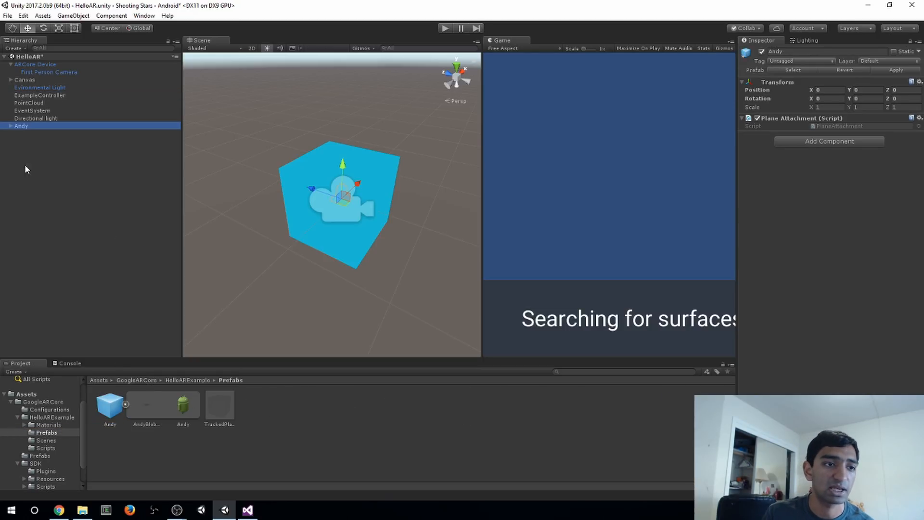
left_click(11, 125)
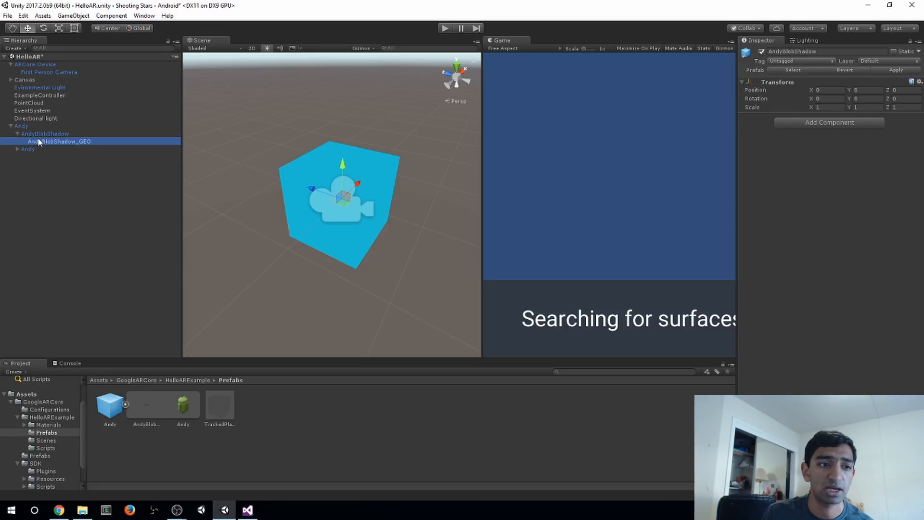
left_click(59, 142)
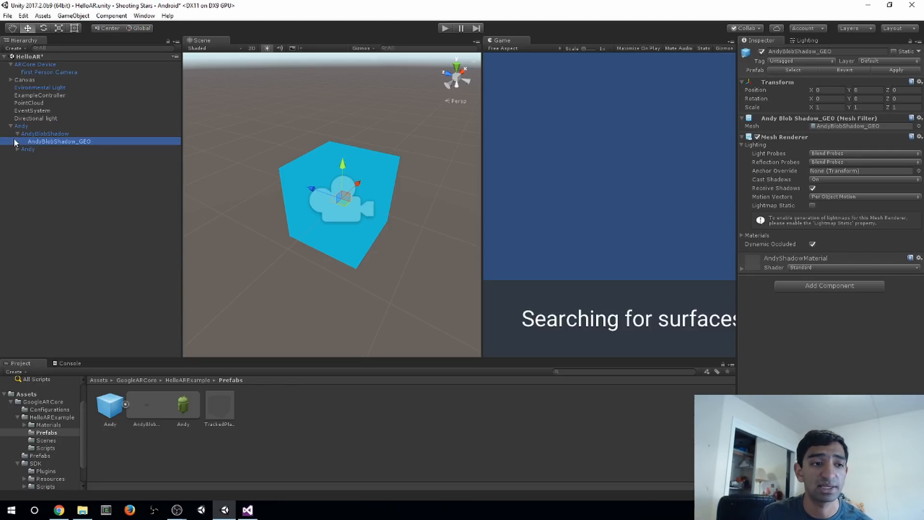
left_click(17, 141)
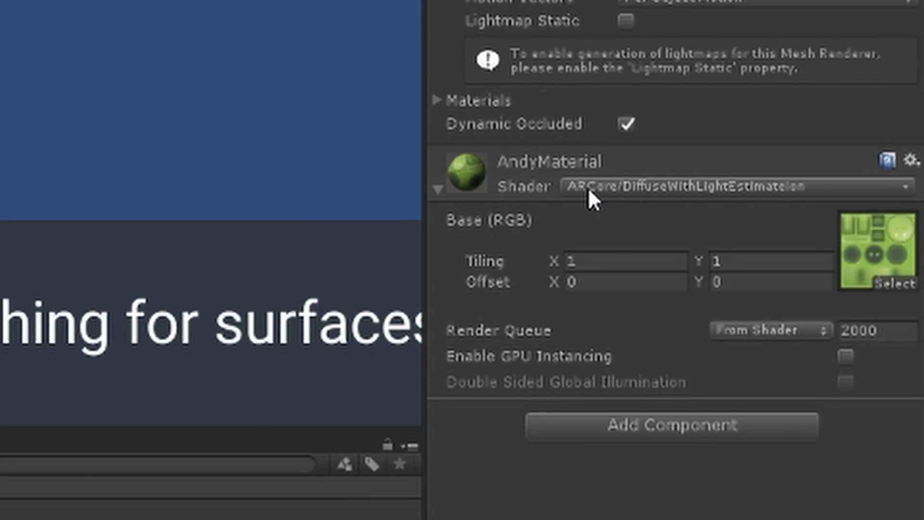
mouse_move(611, 366)
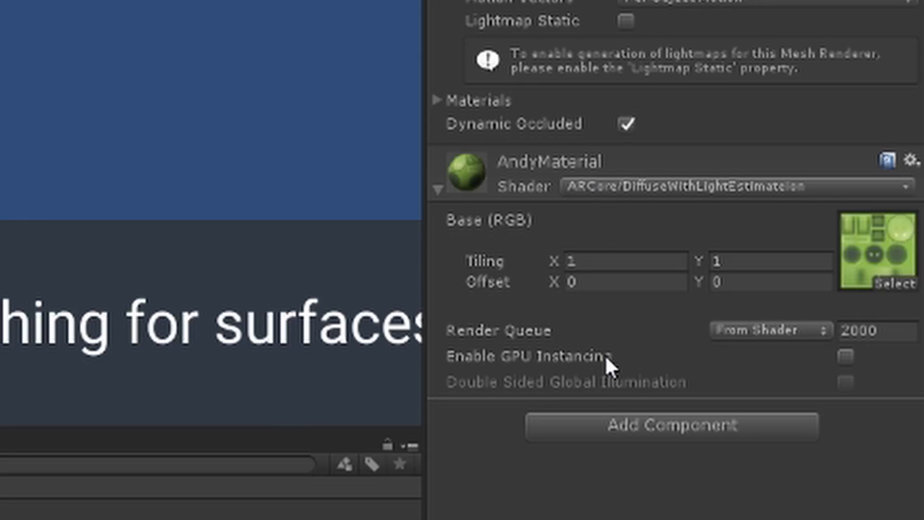
mouse_move(666, 288)
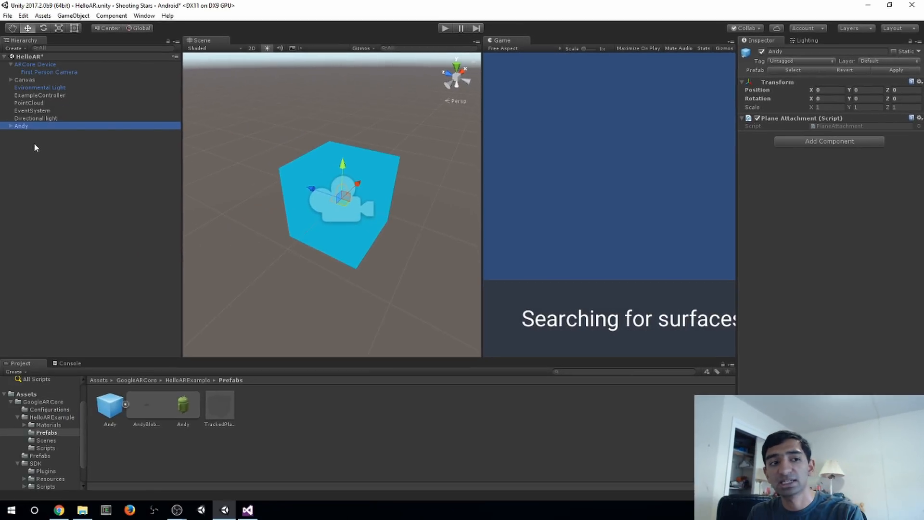
mouse_move(44, 144)
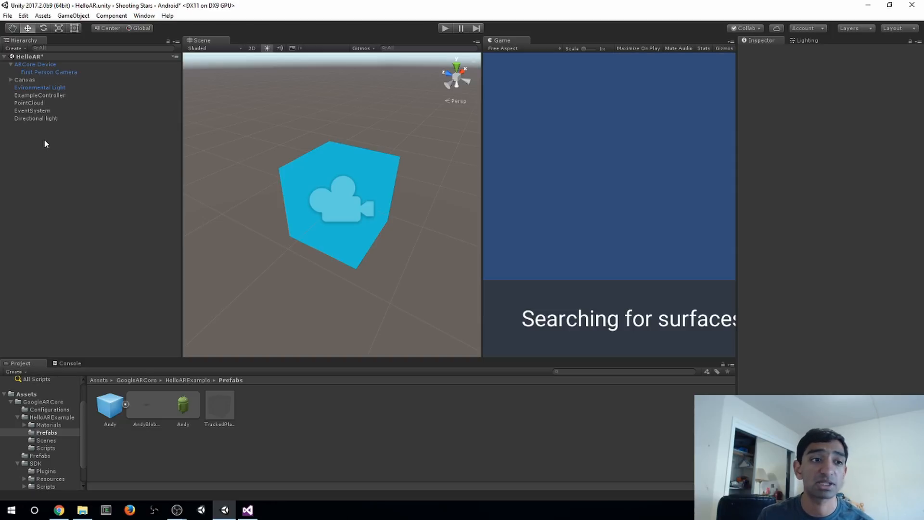
Review ExampleController, PointCloud, EventSystem and Directional light, then select ARCore Device.
left_click(39, 95)
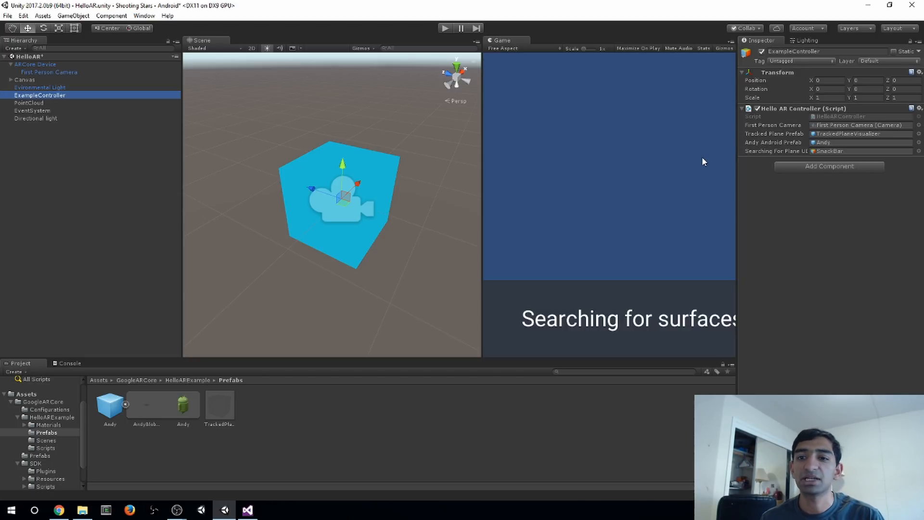
mouse_move(157, 63)
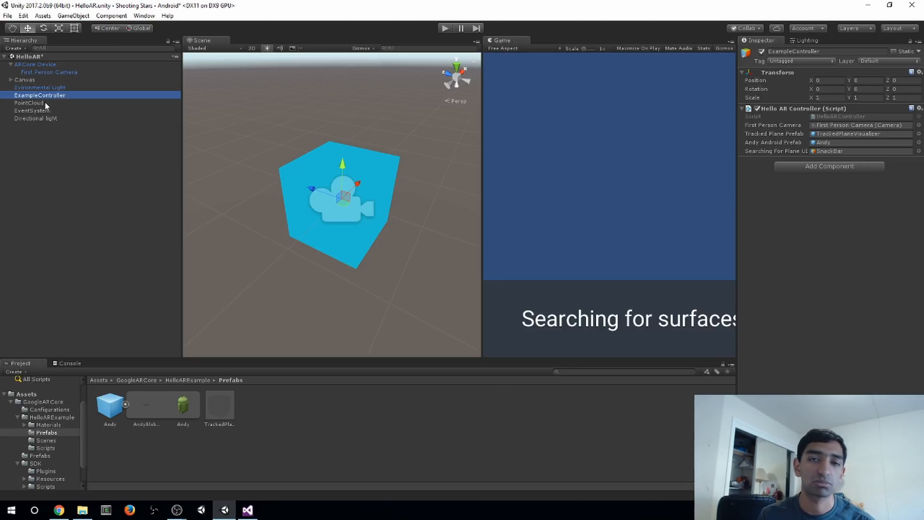
left_click(29, 103)
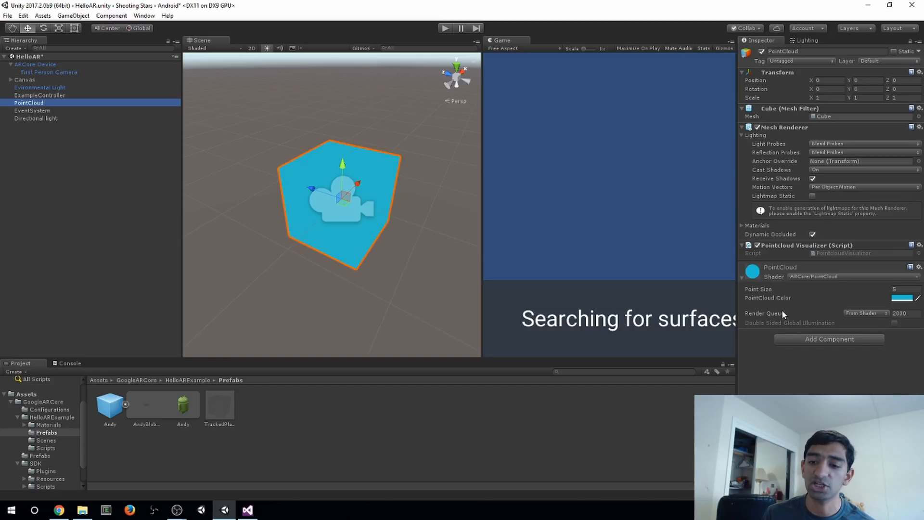
mouse_move(329, 214)
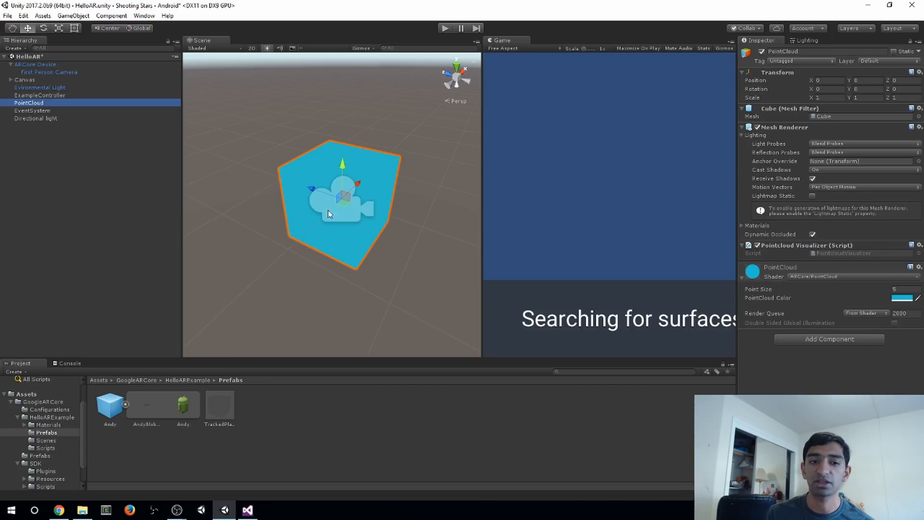
mouse_move(402, 241)
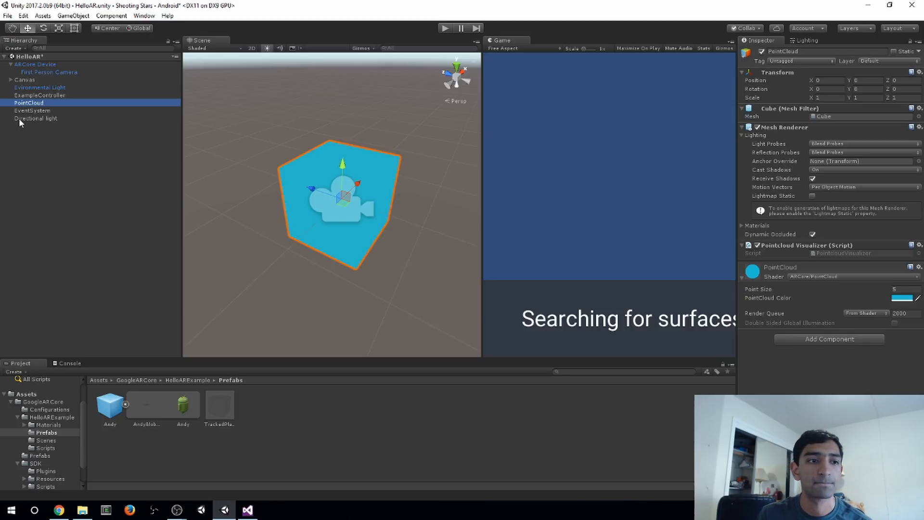
left_click(32, 110)
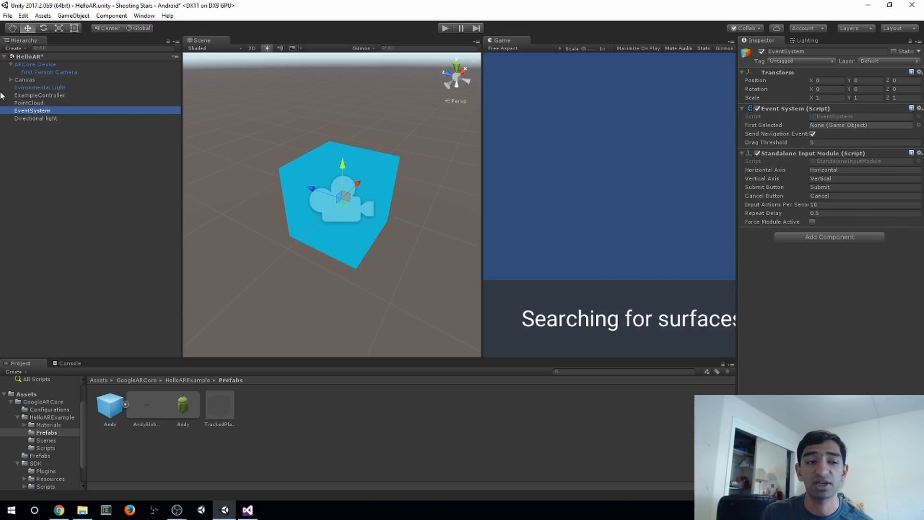
left_click(35, 117)
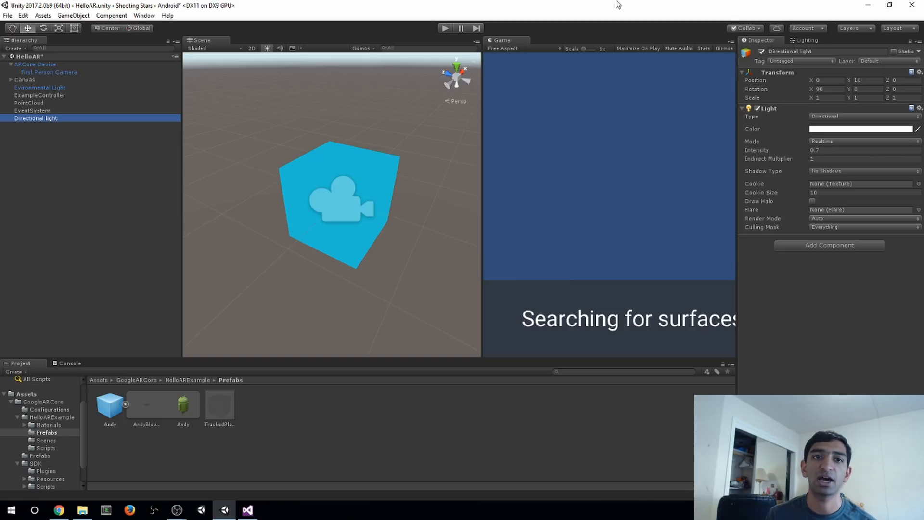
mouse_move(374, 44)
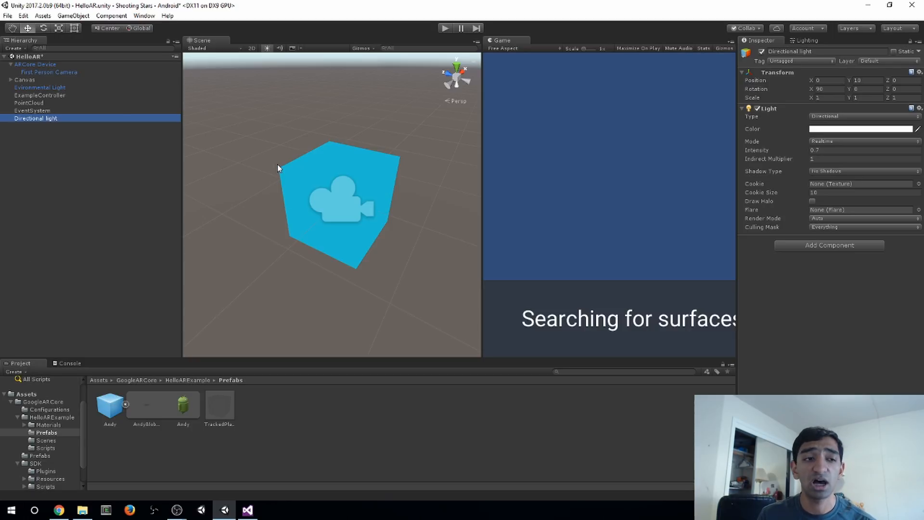
left_click(36, 63)
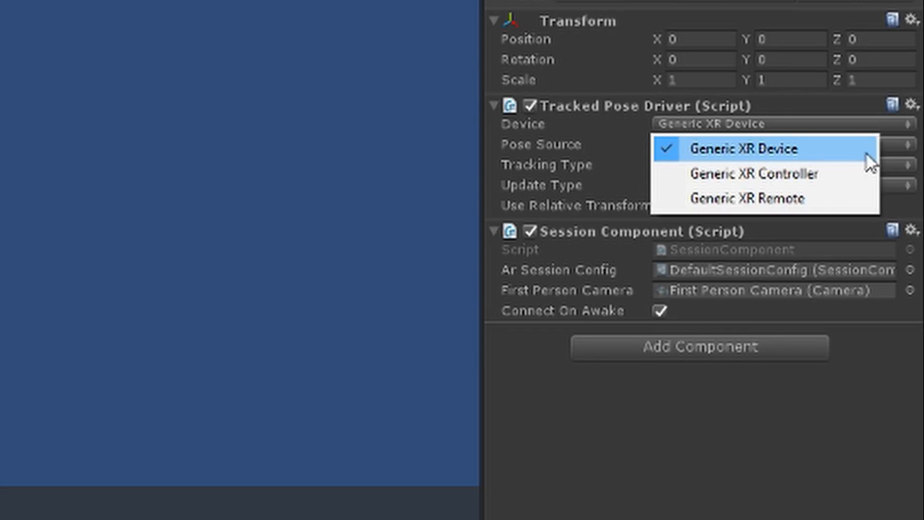
mouse_move(749, 173)
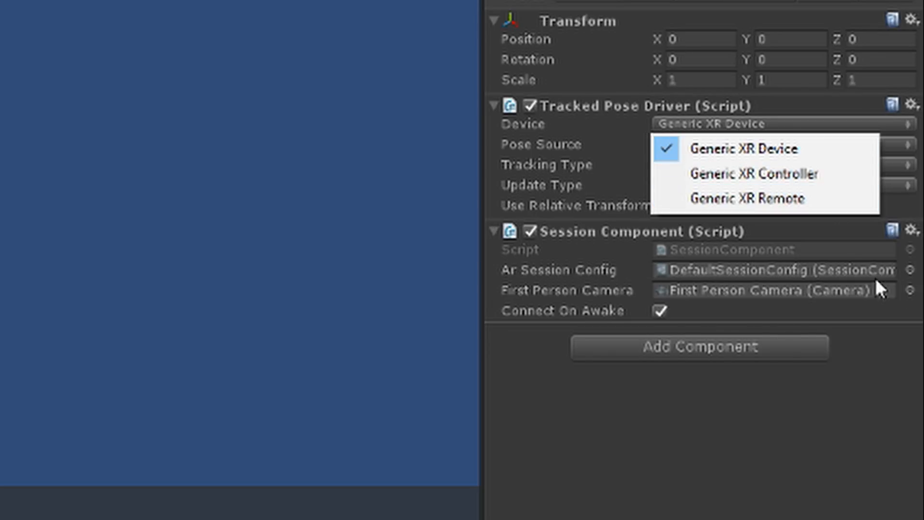
mouse_move(766, 172)
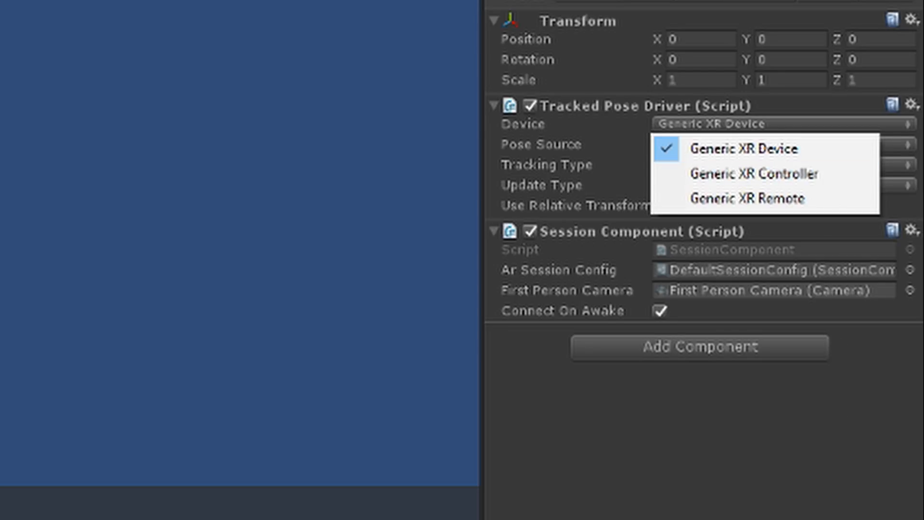
left_click(743, 148)
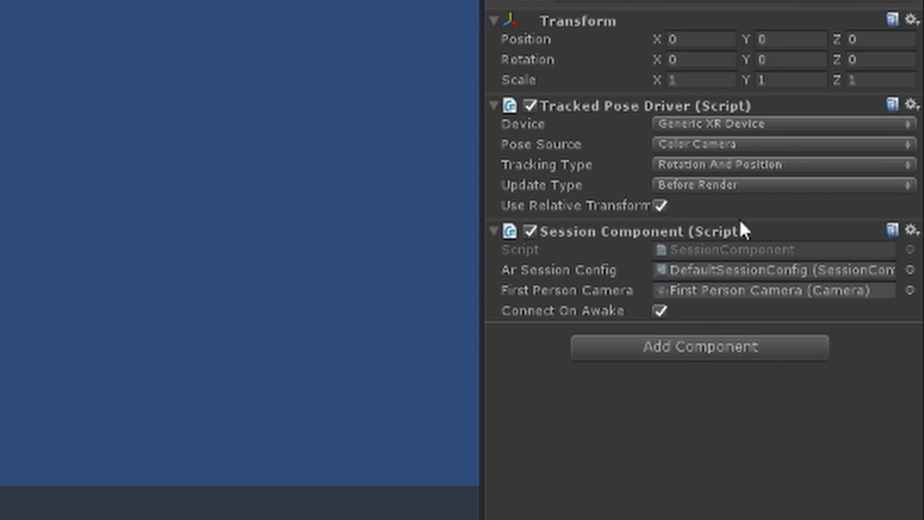
mouse_move(748, 491)
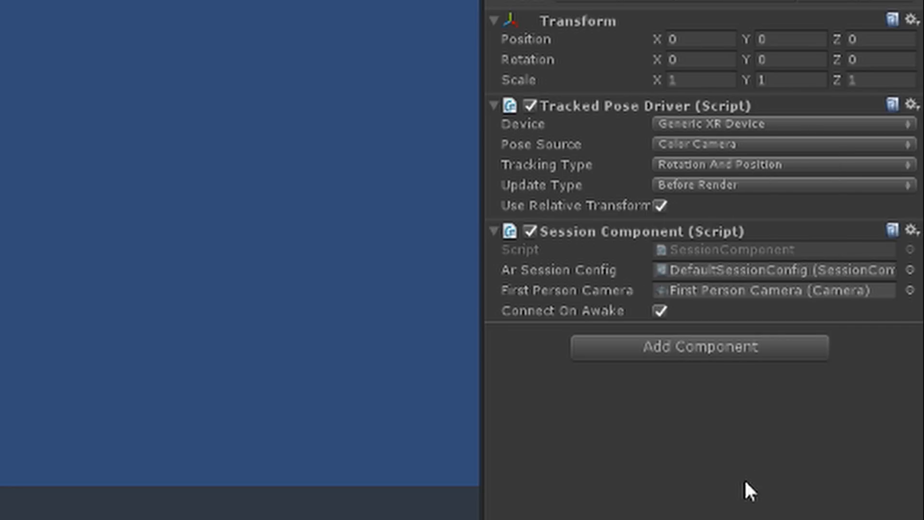
mouse_move(702, 215)
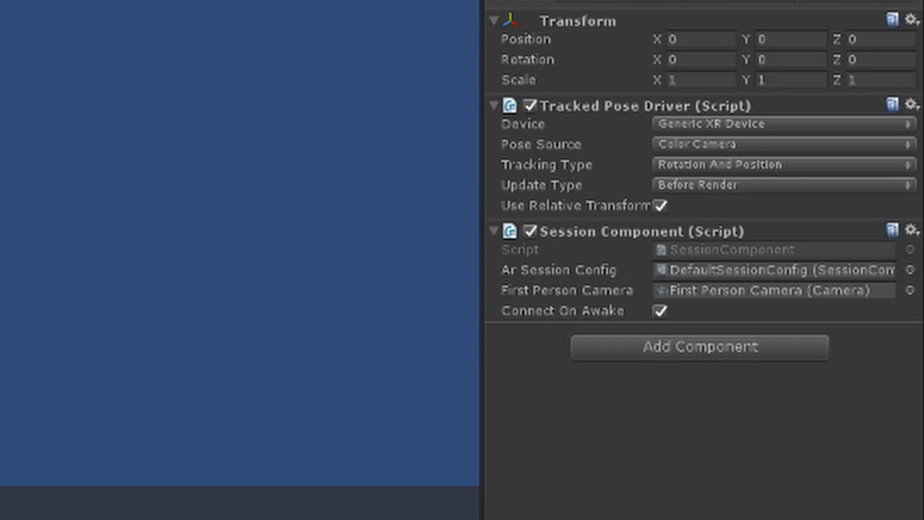
mouse_move(836, 276)
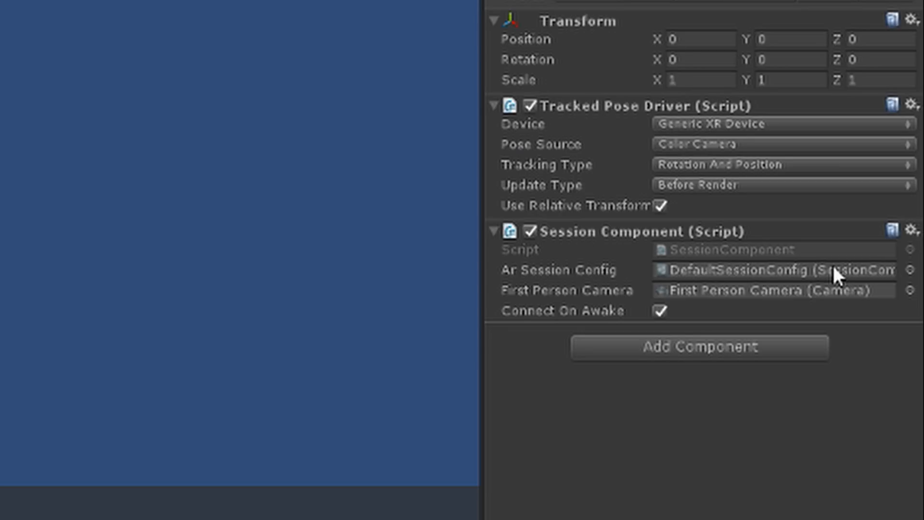
mouse_move(687, 398)
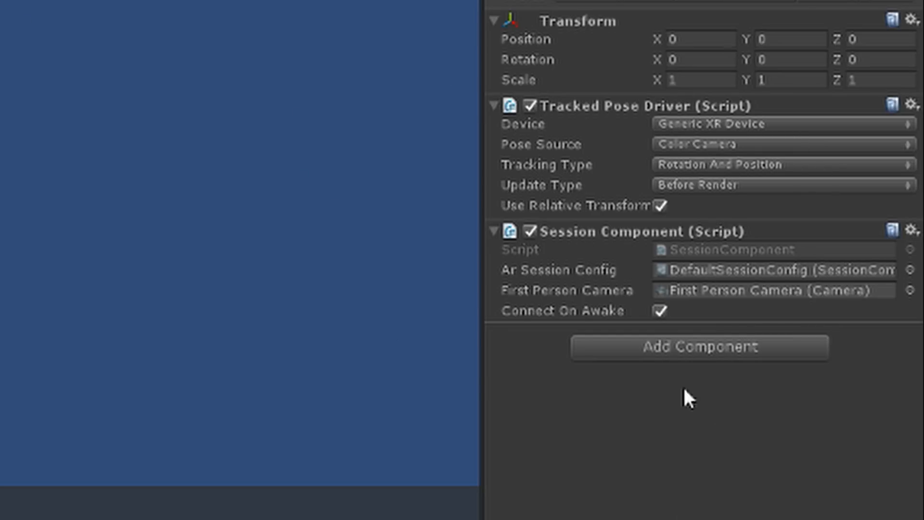
mouse_move(781, 417)
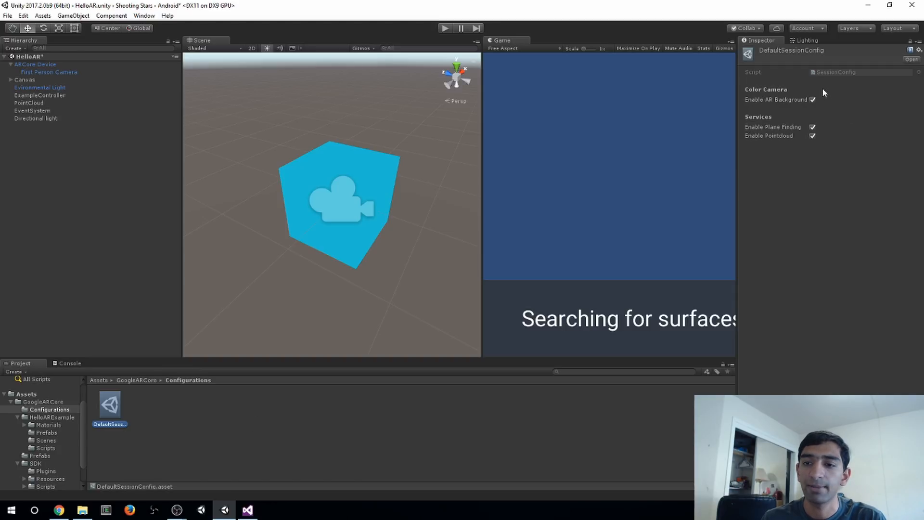
mouse_move(767, 147)
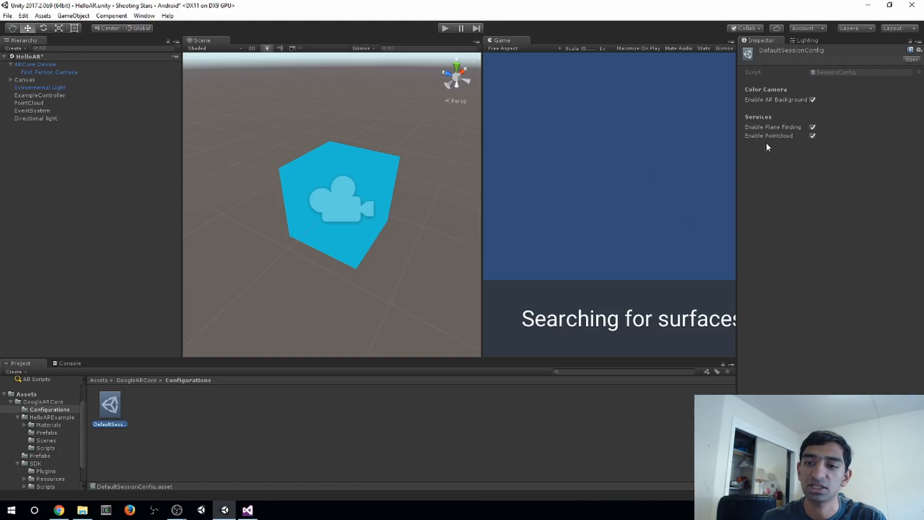
mouse_move(684, 141)
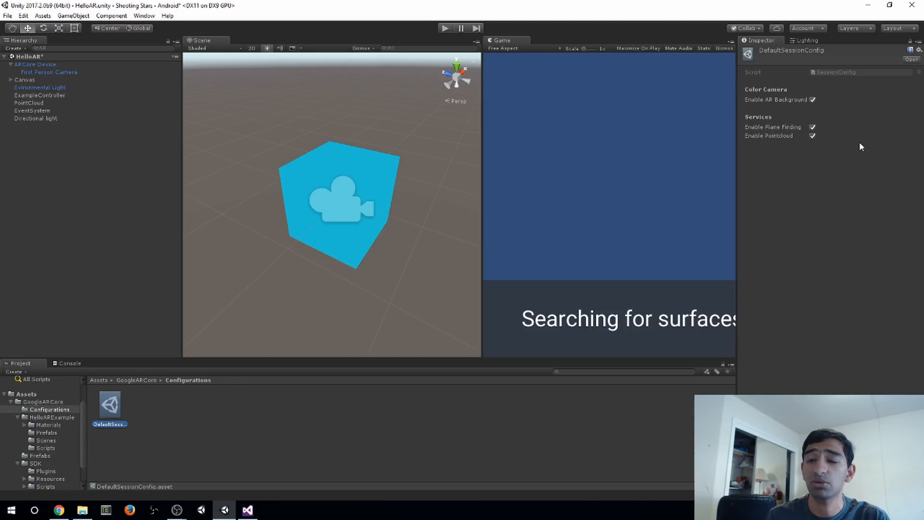
mouse_move(854, 148)
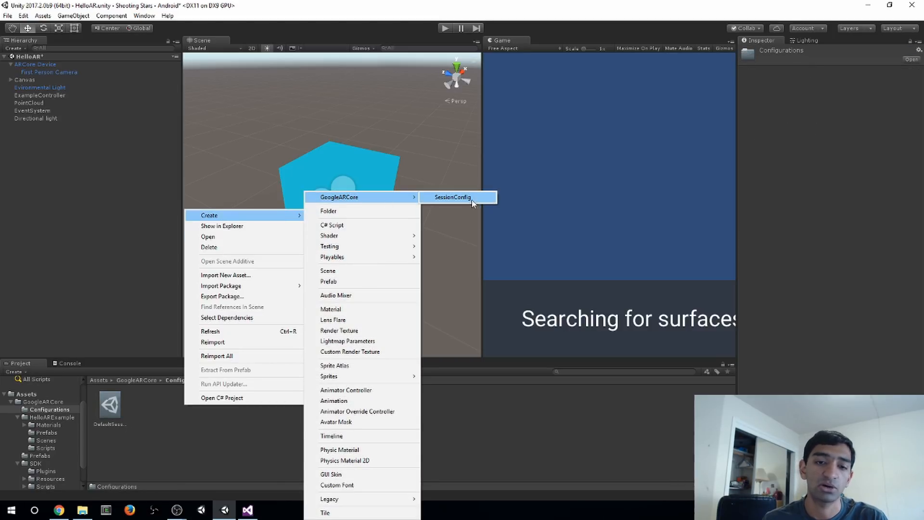
Select DefaultSessionConfig, tick Enable AR Background, and inspect ARCore Device using it.
left_click(453, 196)
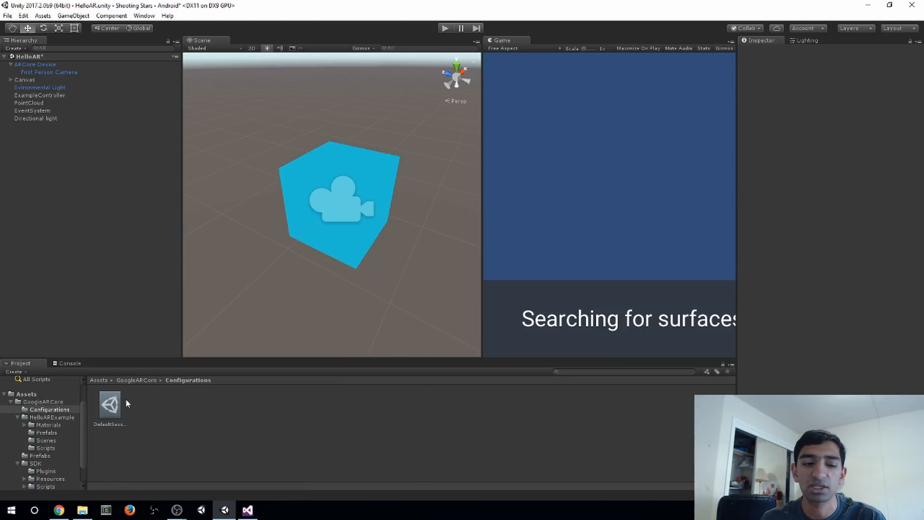
left_click(109, 406)
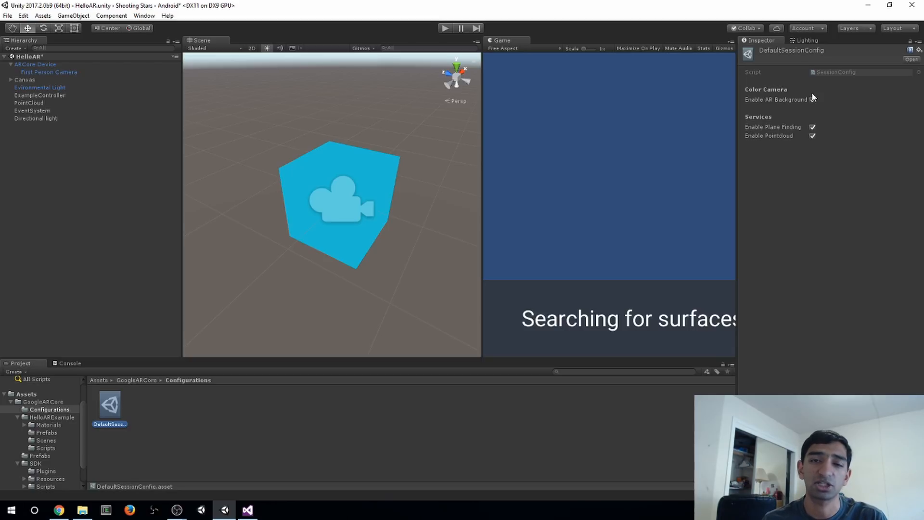
left_click(812, 99)
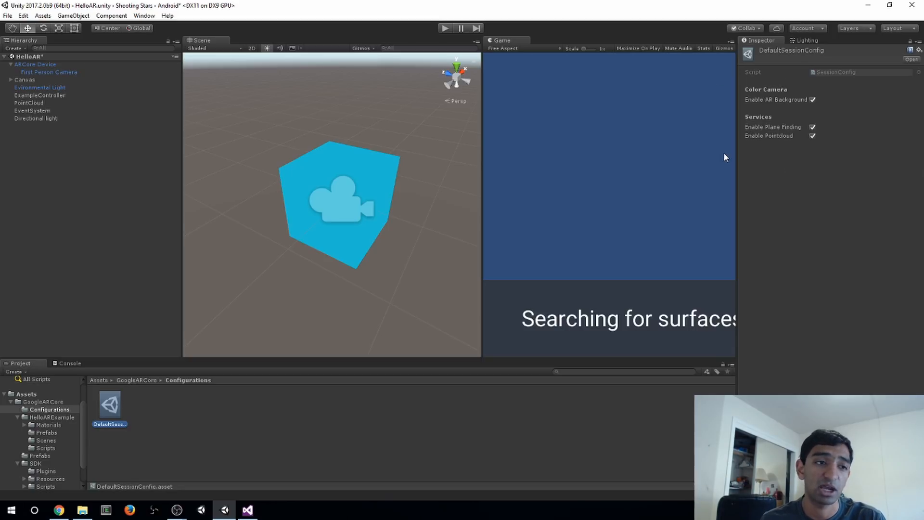
left_click(49, 72)
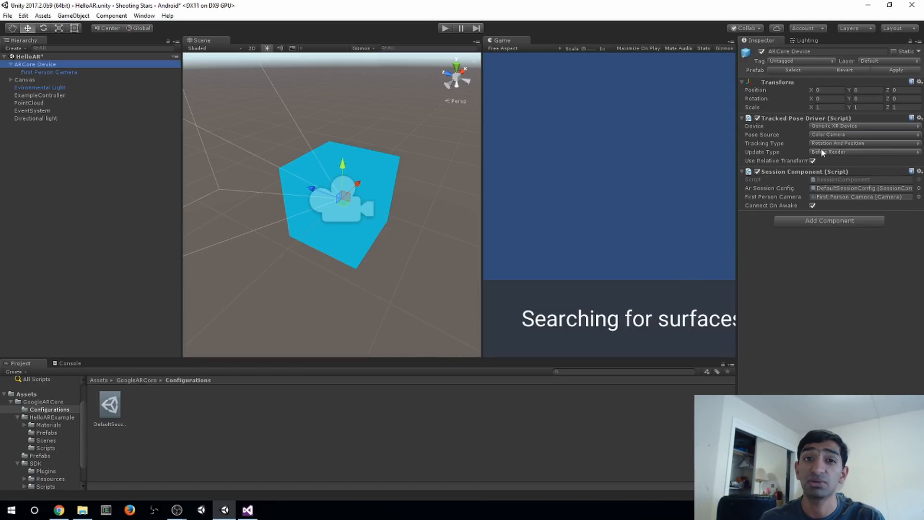
Keep Generic XR Device as the tracked pose device and go to the top-level Assets folder.
left_click(862, 125)
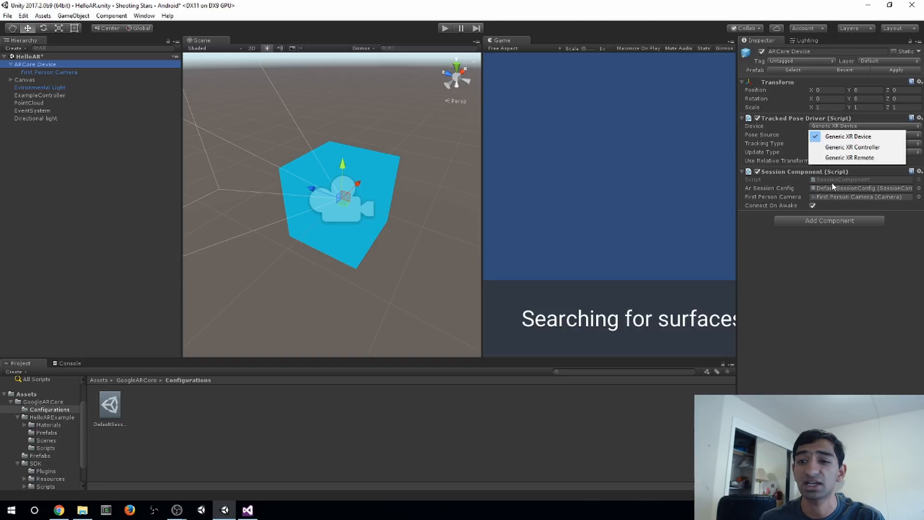
left_click(847, 136)
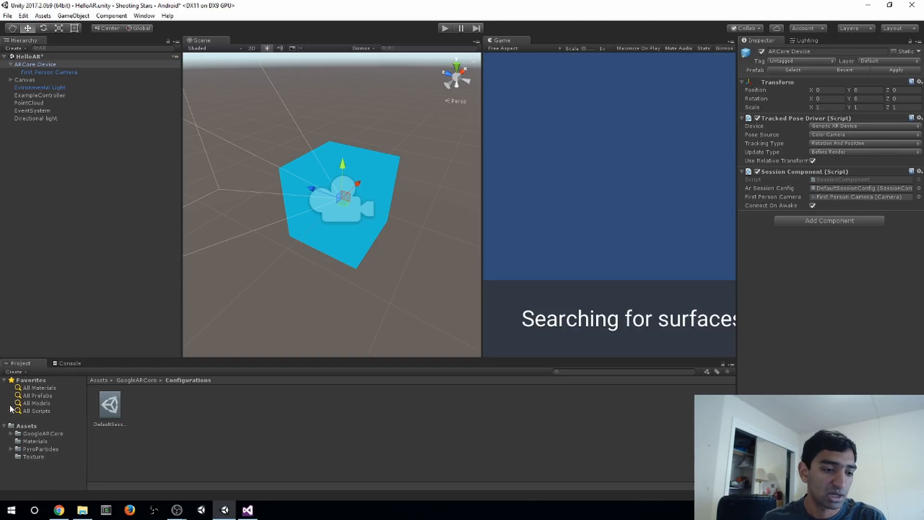
left_click(26, 426)
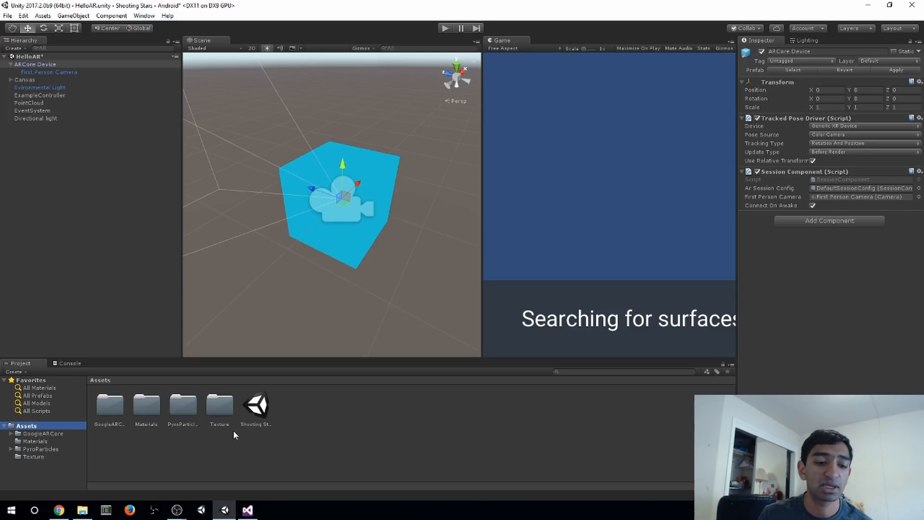
Load the Shooting Stars scene and drag ARCore Device below PointCloud in the Hierarchy.
double_click(255, 405)
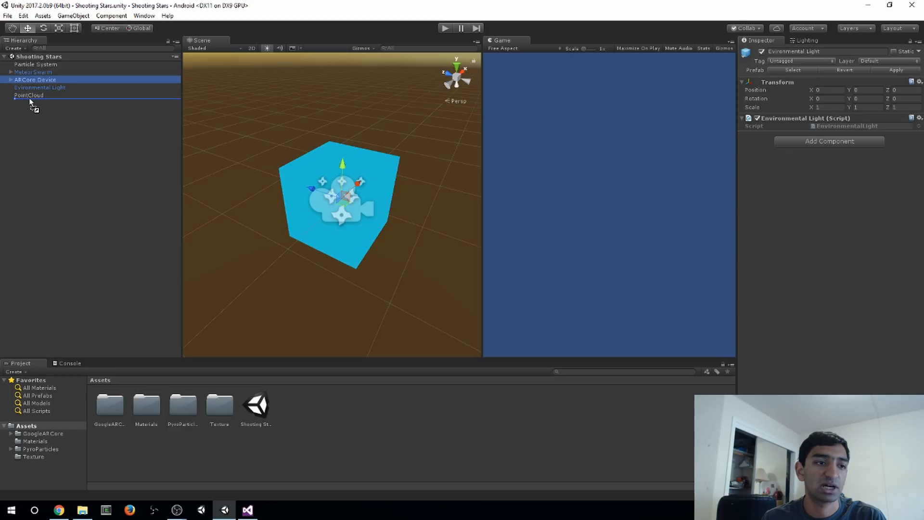
left_click(35, 95)
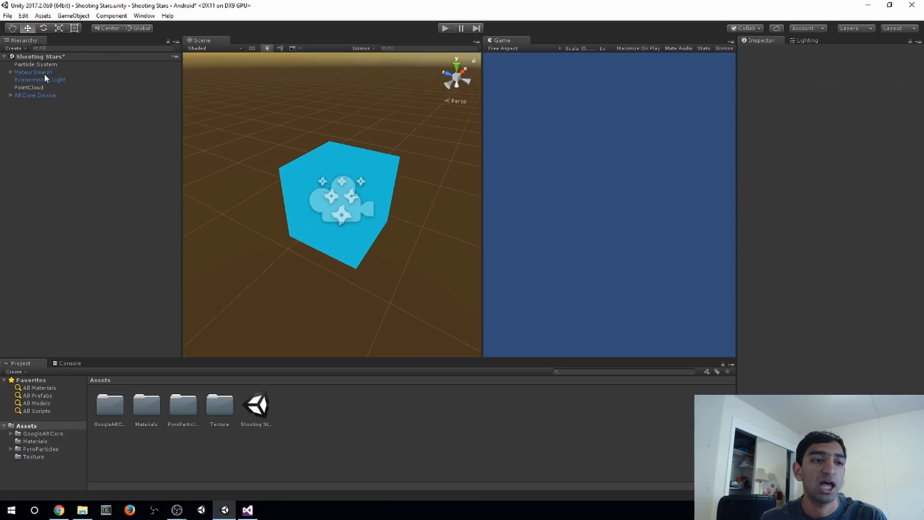
left_click(36, 63)
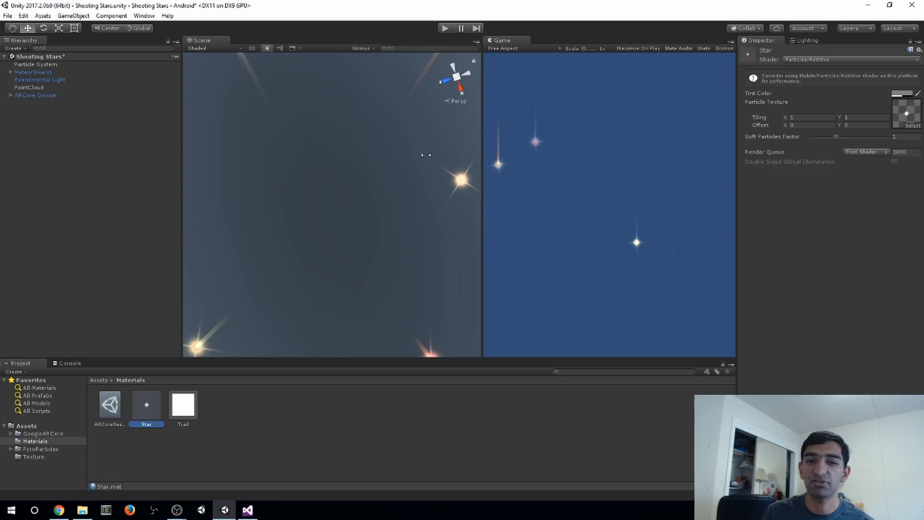
Review the Star material and Particle System with start speed 50–70 and gravity modifier 2.
left_click(35, 63)
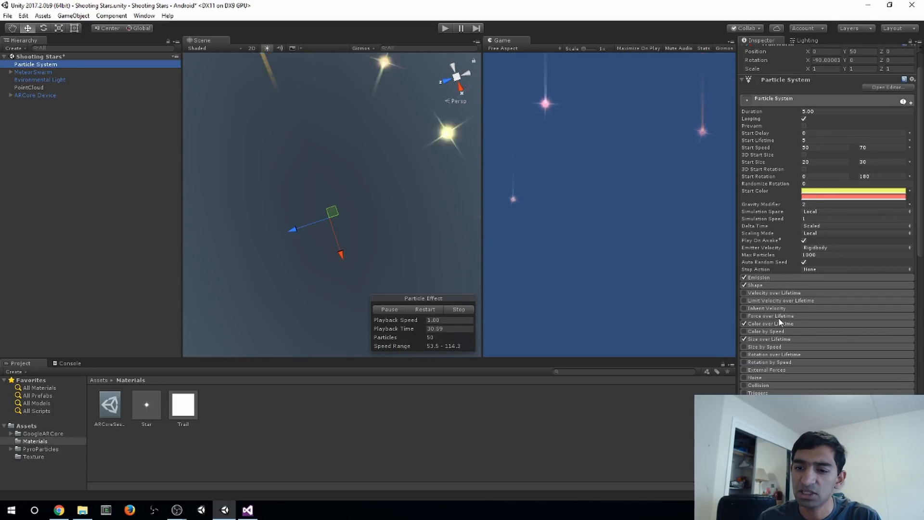
scroll("down", 3)
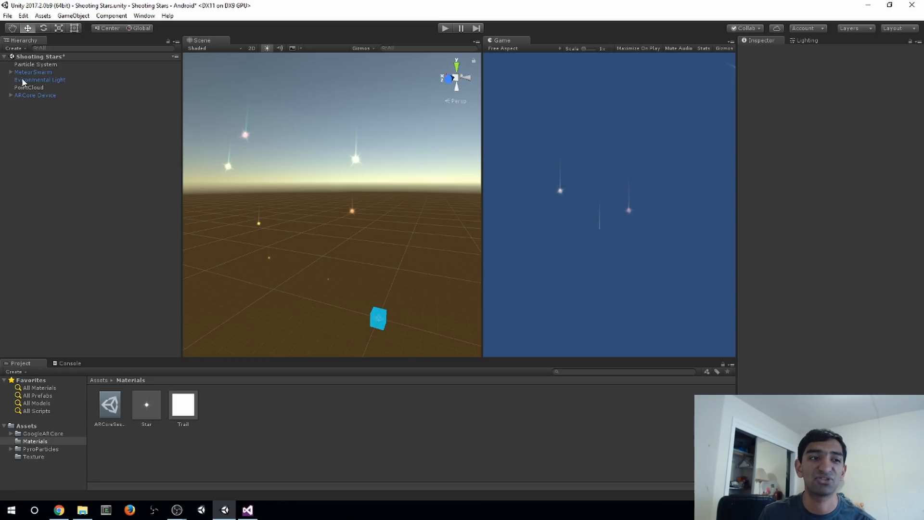
Review the Meteor Swarm Script's meteor timing, source position and spawn rate on MeteorSwarm.
left_click(33, 72)
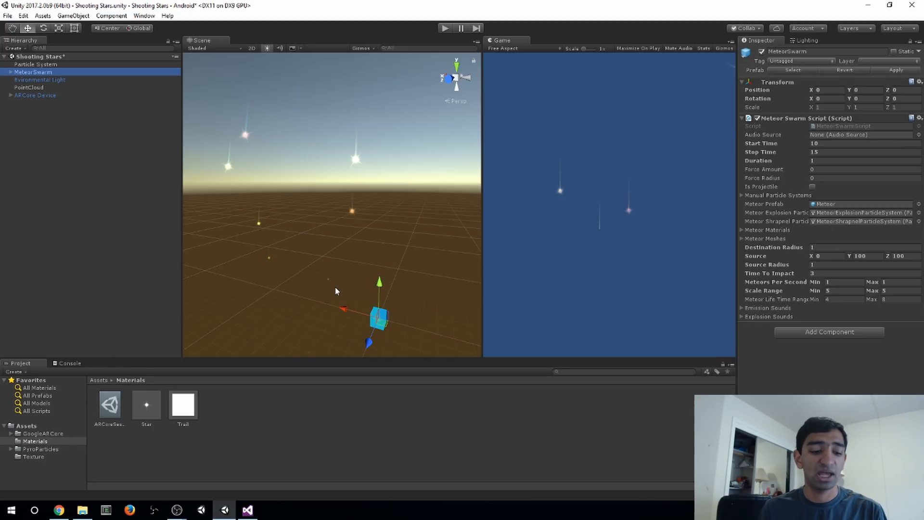
left_click(35, 63)
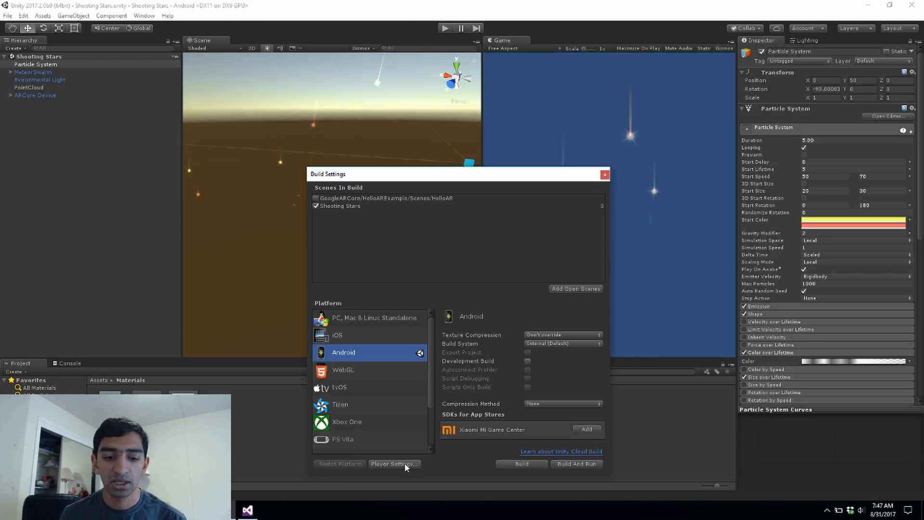
Show Android Player Settings with FusedVR company, package identification and XR Tango Supported enabled.
left_click(394, 464)
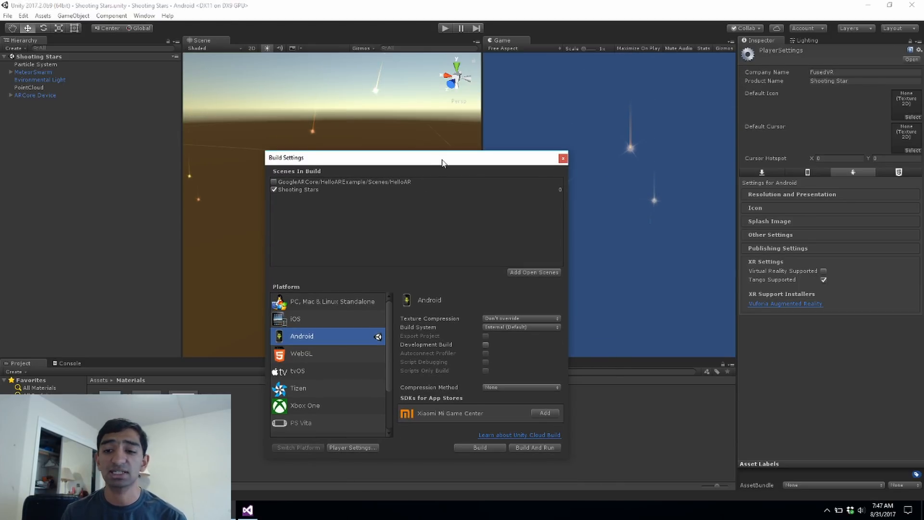
left_click(770, 235)
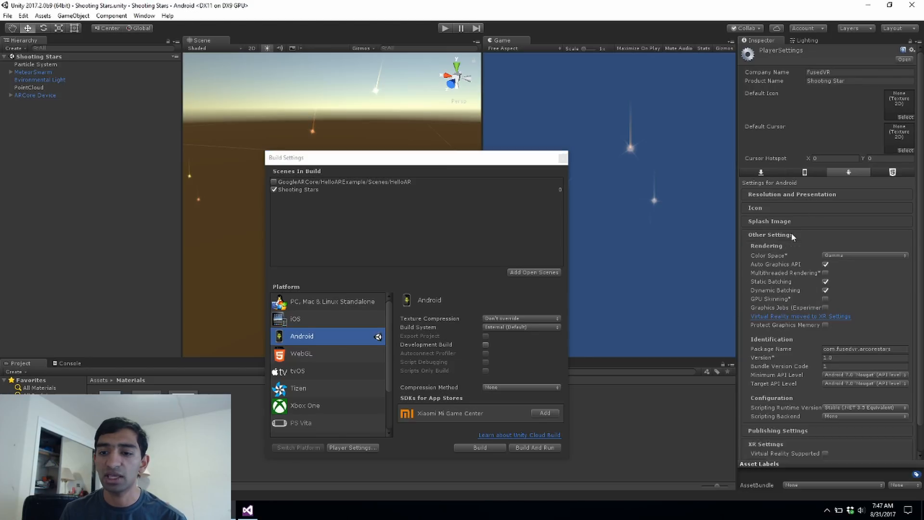
scroll("down", 3)
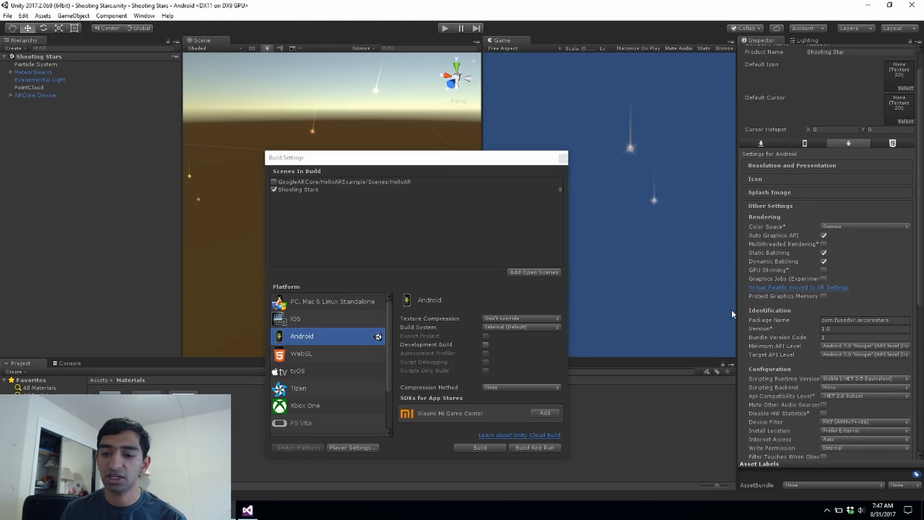
scroll("down", 3)
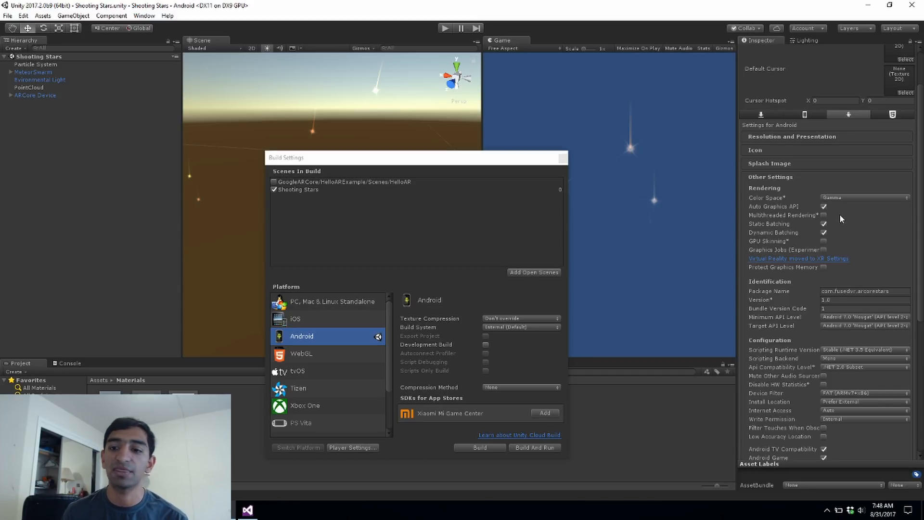
scroll("down", 3)
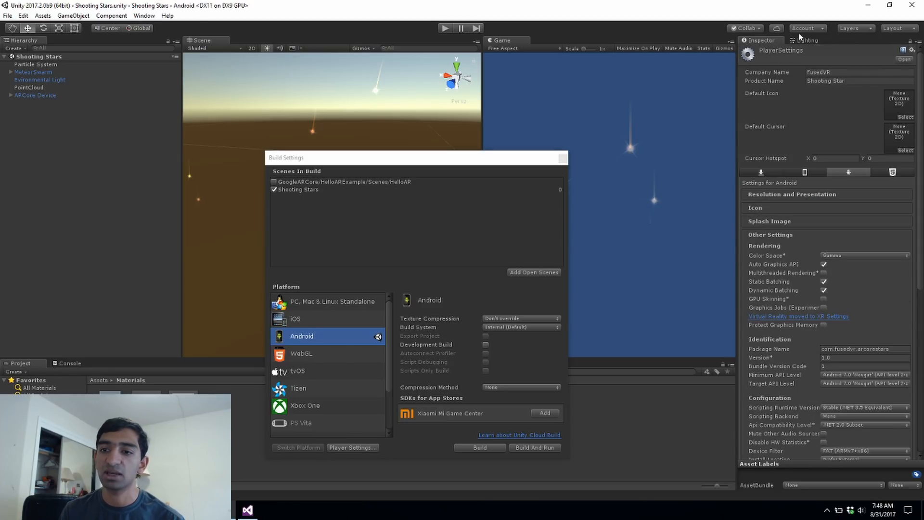
scroll("down", 3)
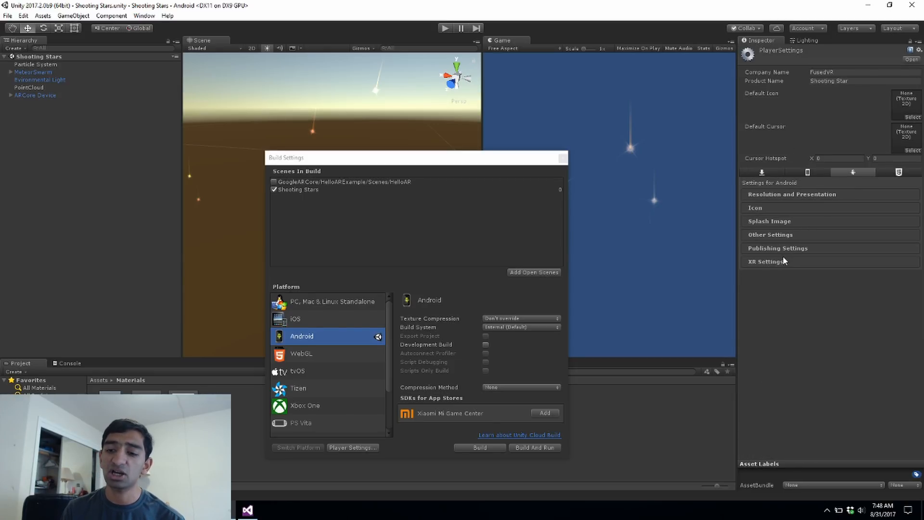
left_click(767, 261)
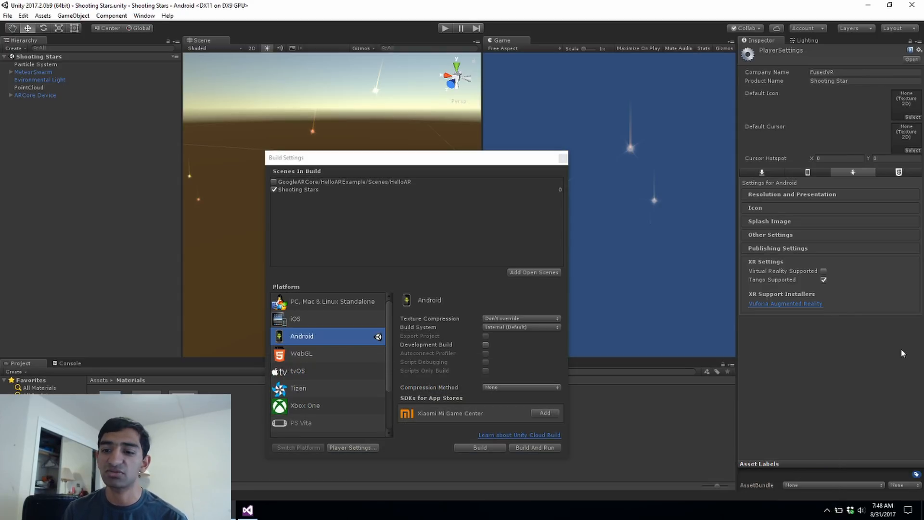
mouse_move(874, 299)
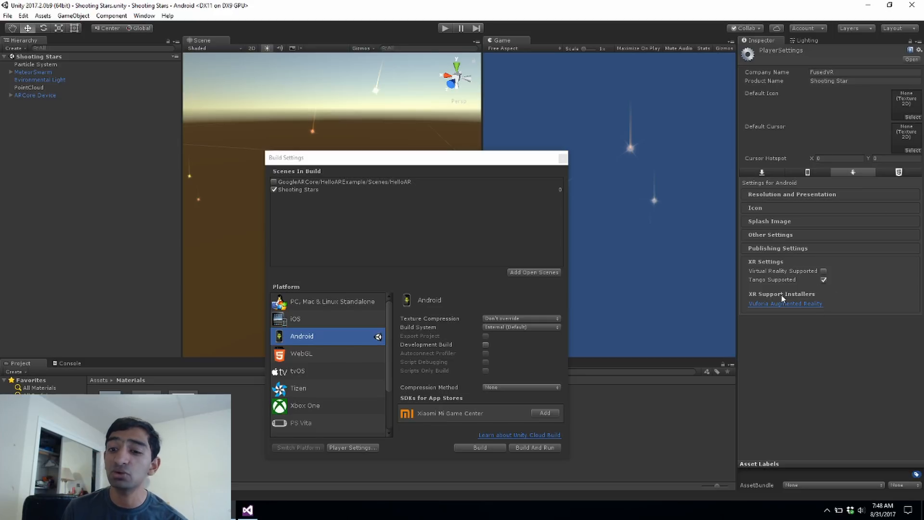
mouse_move(786, 293)
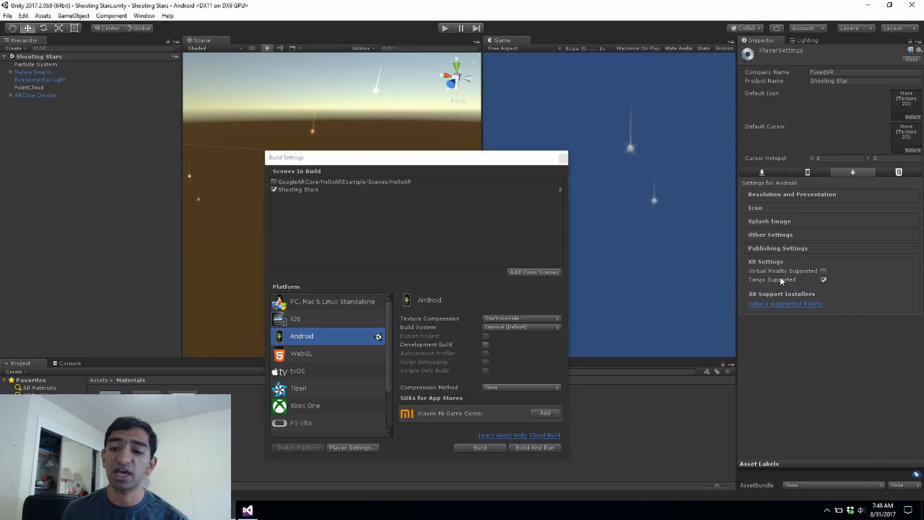
mouse_move(842, 289)
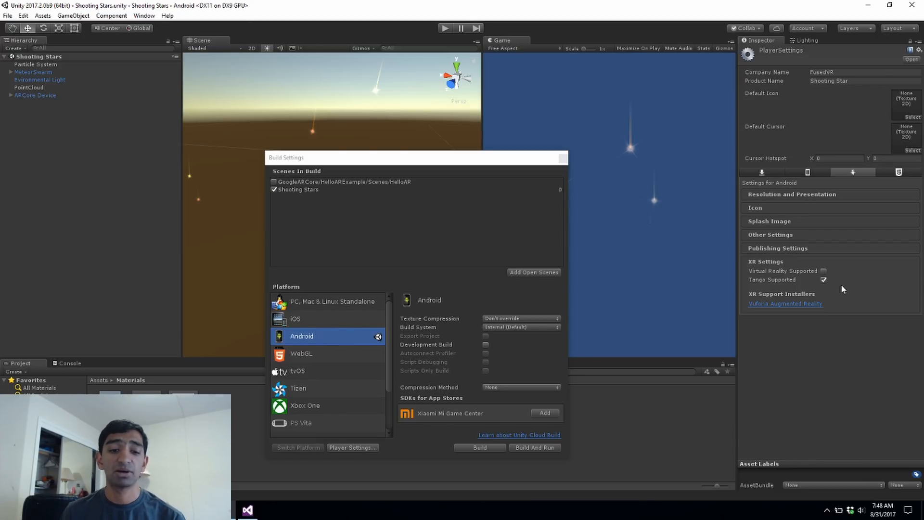
mouse_move(587, 443)
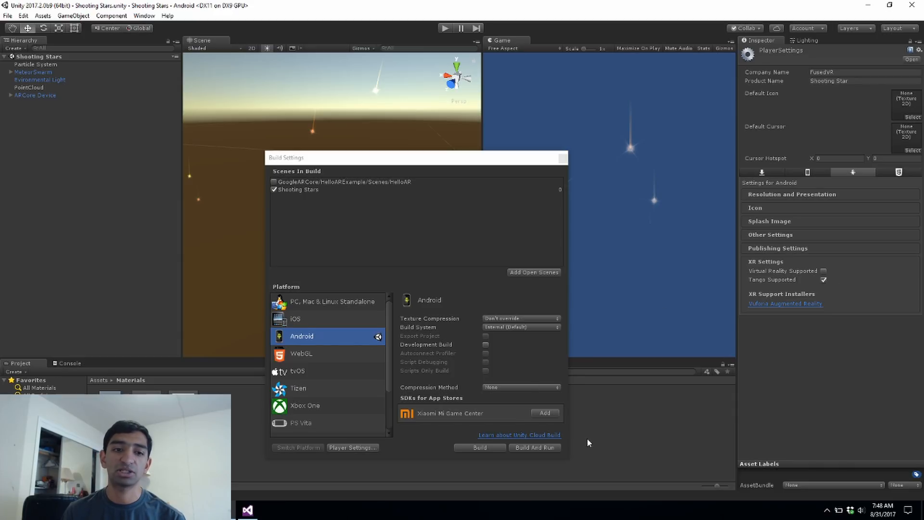